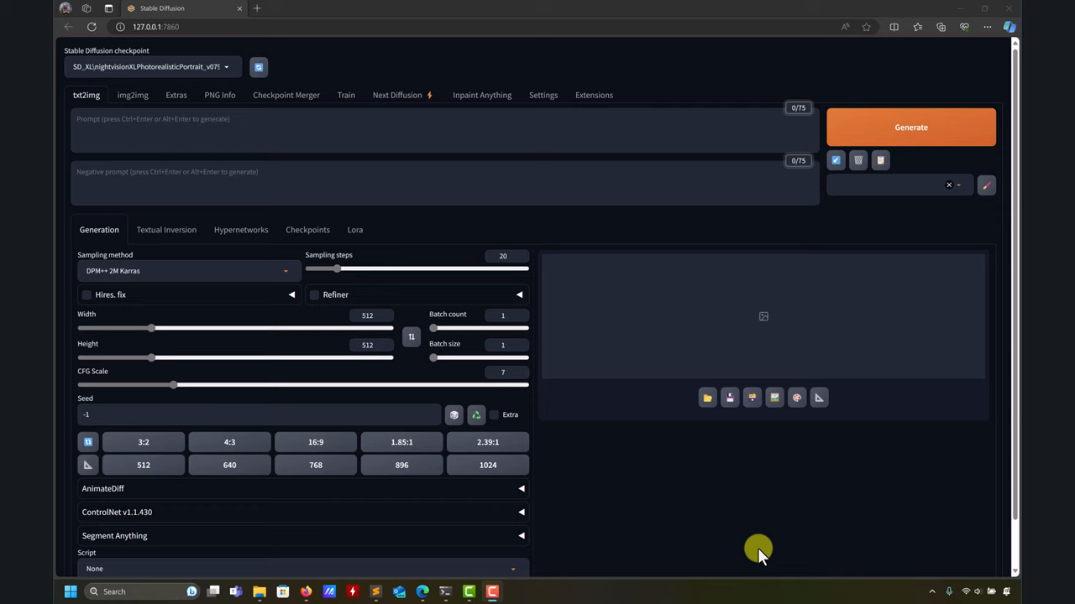
mouse_move(711, 517)
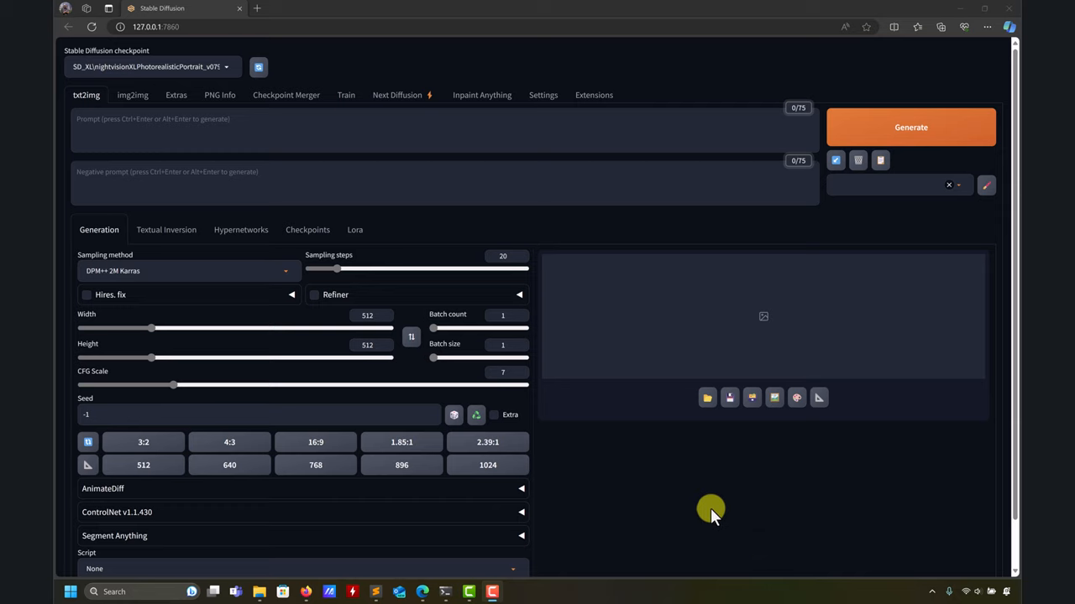
mouse_move(663, 466)
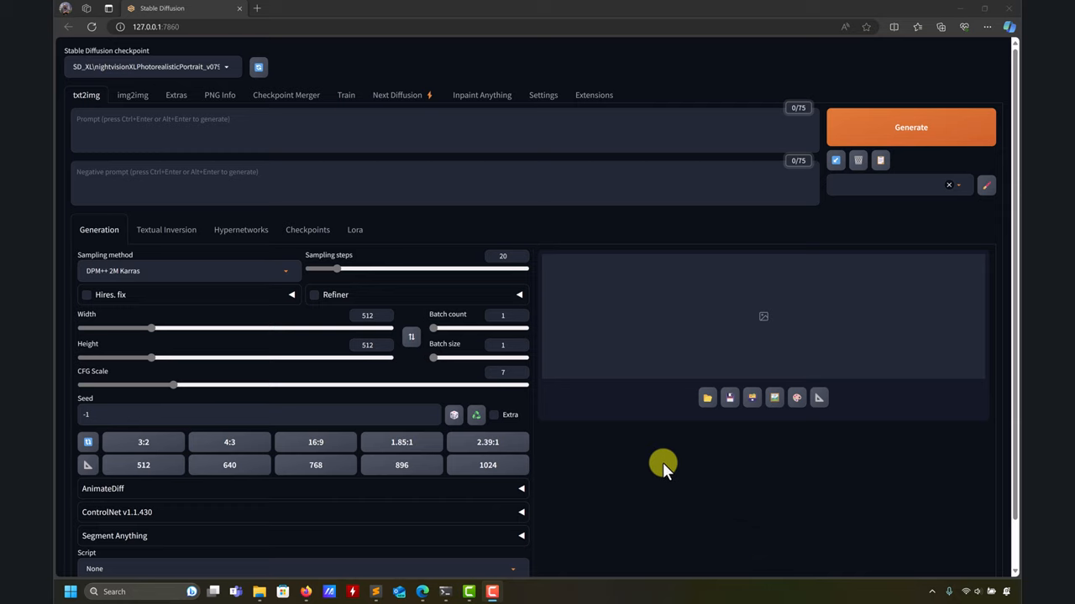
Switch to the Inpaint Anything tab to segment the dog-on-bench photo.
left_click(482, 95)
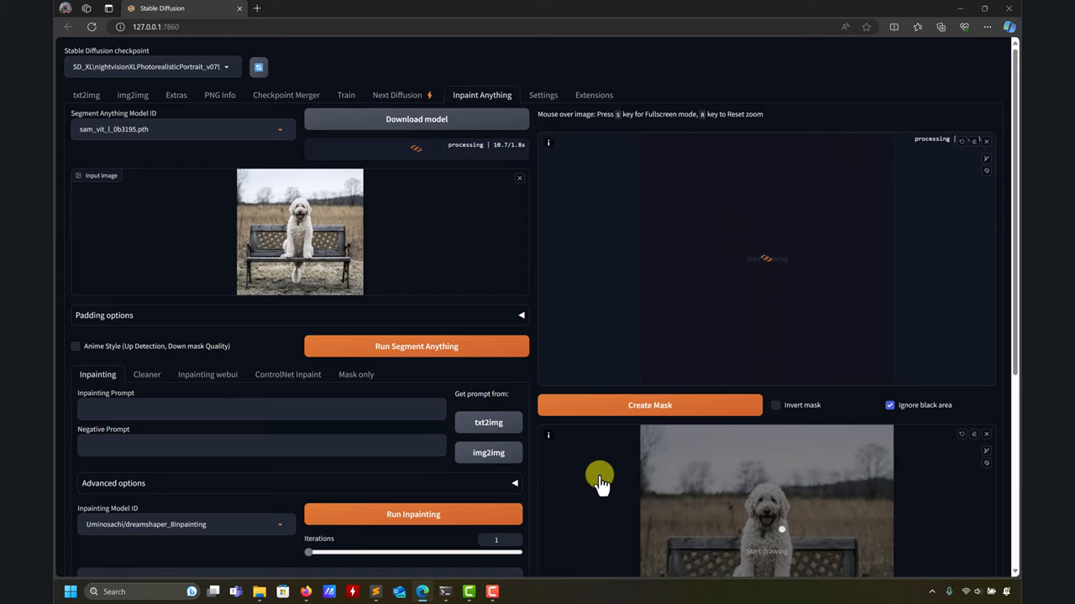
Mark the dog in the segmented photo and create a mask from it.
left_click(416, 345)
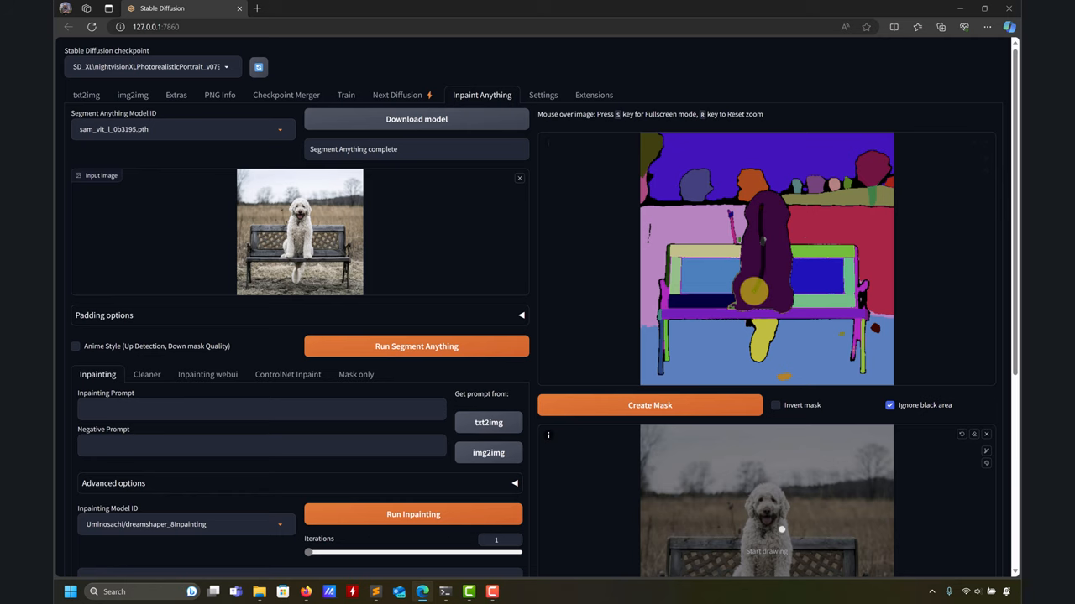
scroll("down", 3)
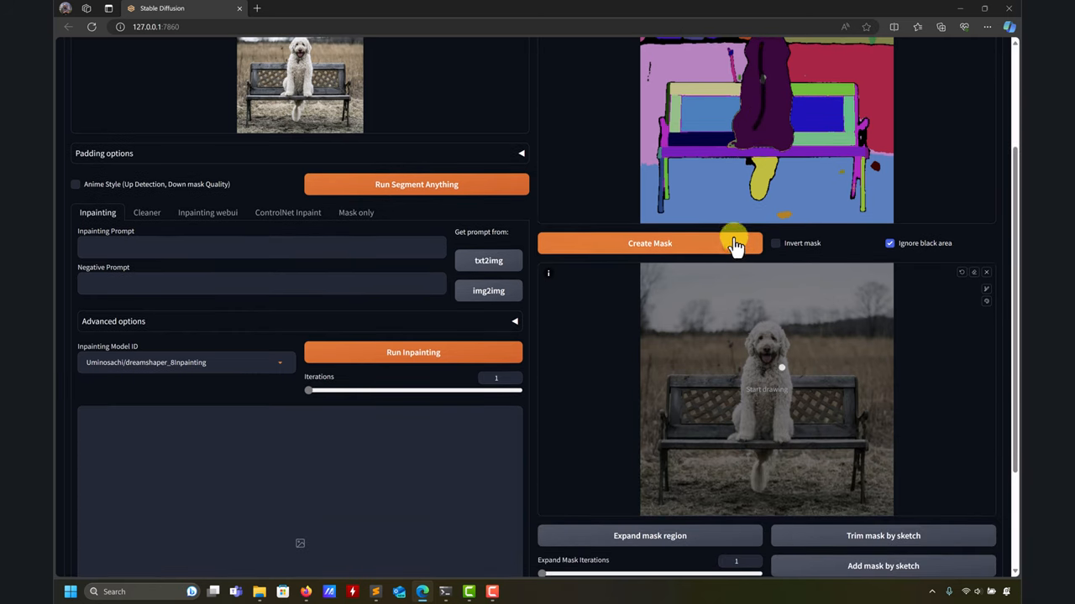
left_click(670, 244)
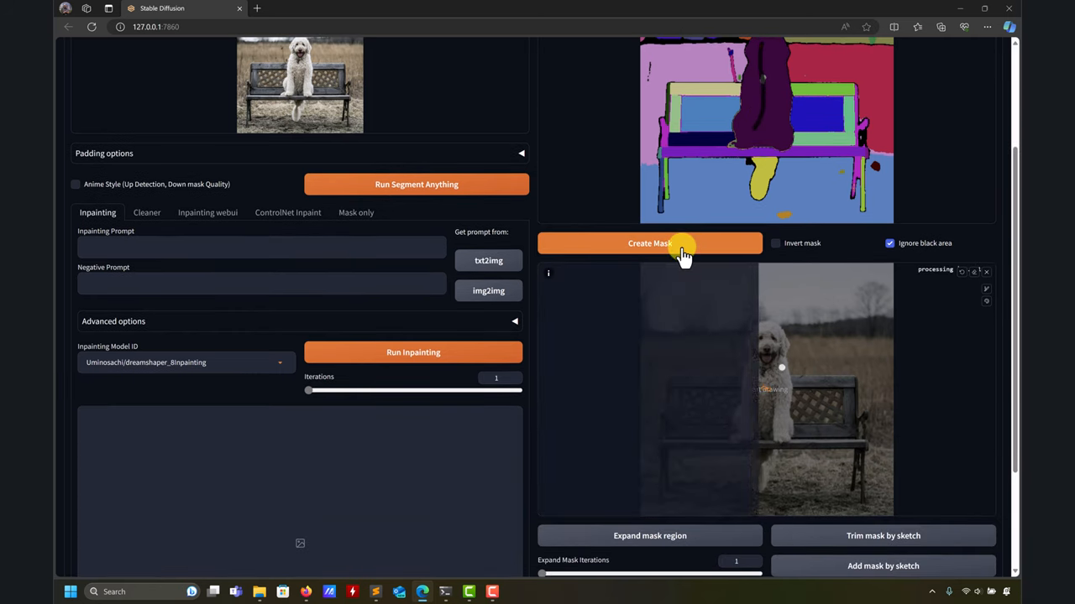
left_click(650, 243)
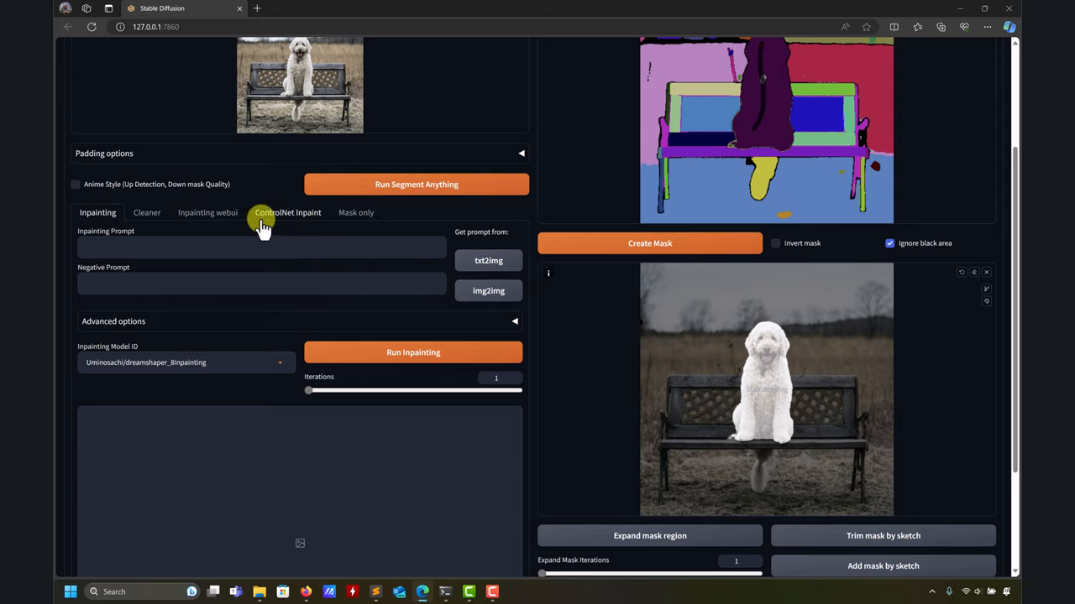
Under Mask only, get the black-and-white dog mask and the dog cut out onto transparency.
left_click(356, 212)
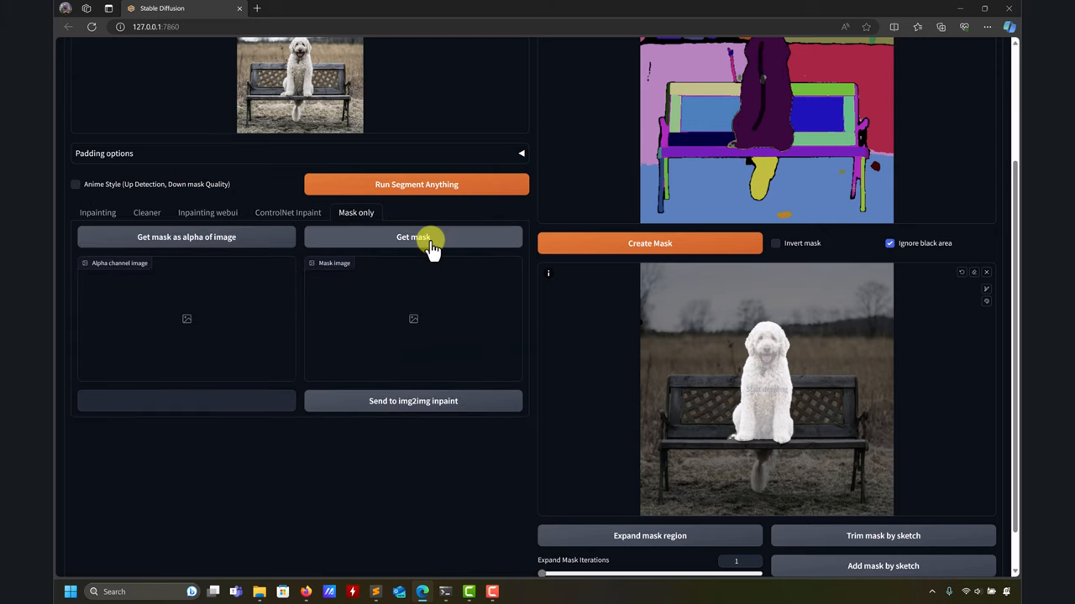
left_click(413, 237)
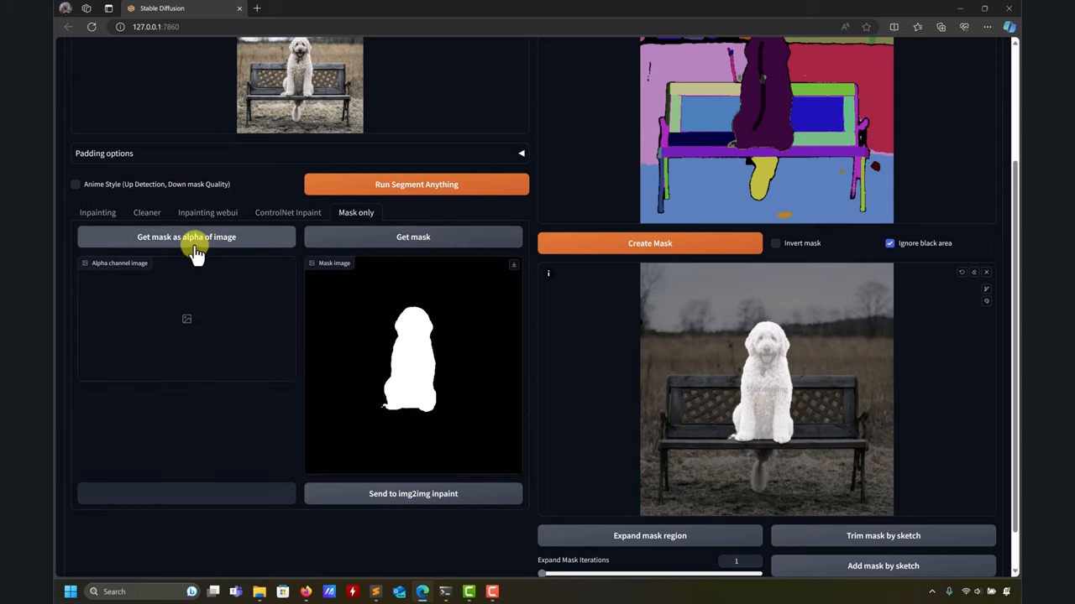
left_click(185, 236)
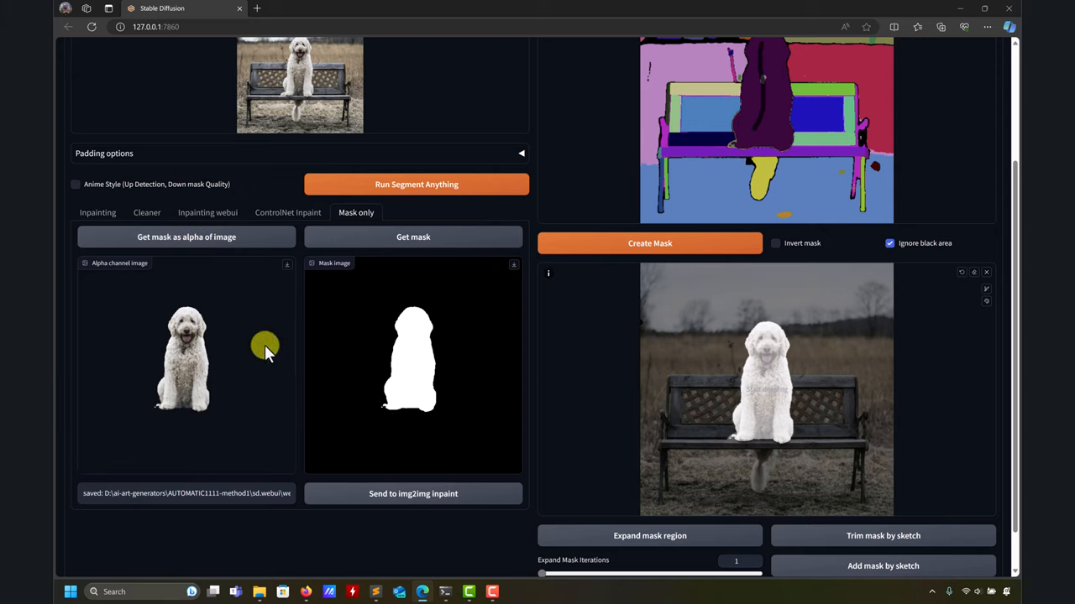
mouse_move(345, 336)
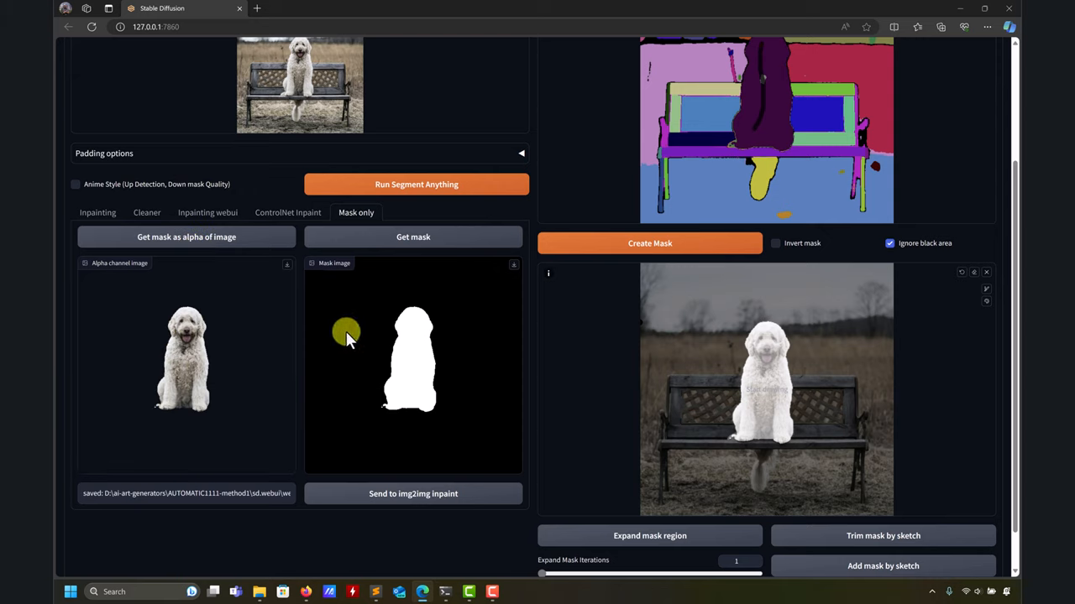
Browse outputs > inpaint-anything > 2024-01-14 and view the saved dog mask image.
left_click(261, 592)
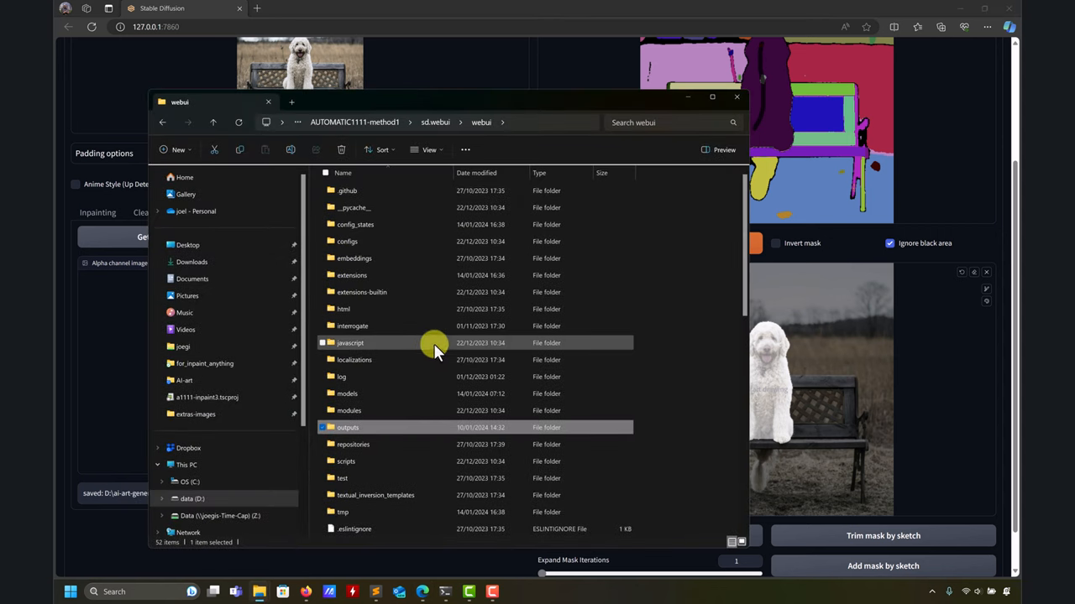
mouse_move(418, 320)
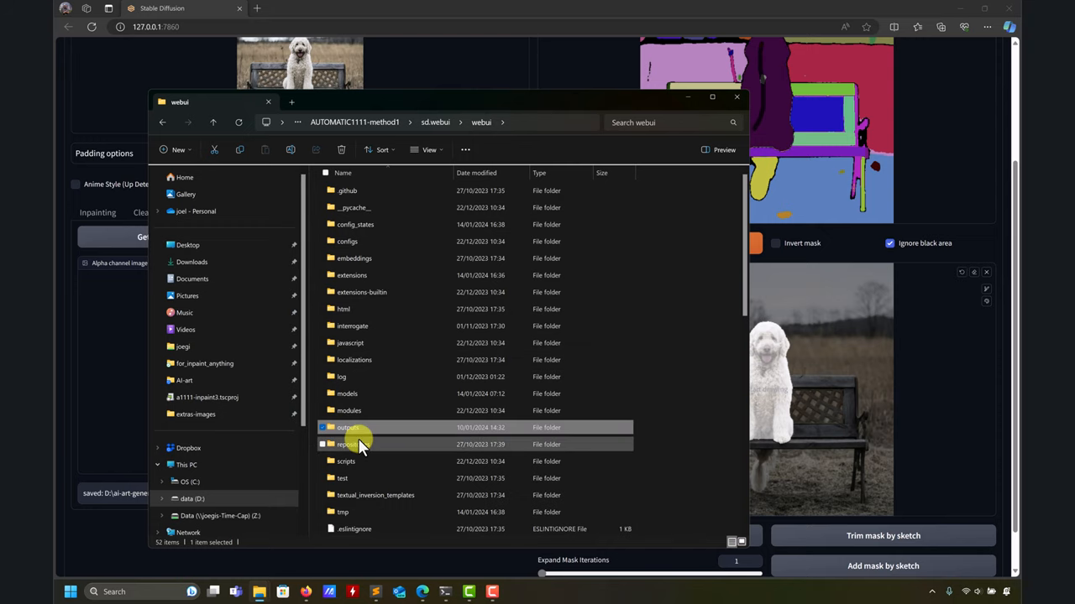
double_click(347, 428)
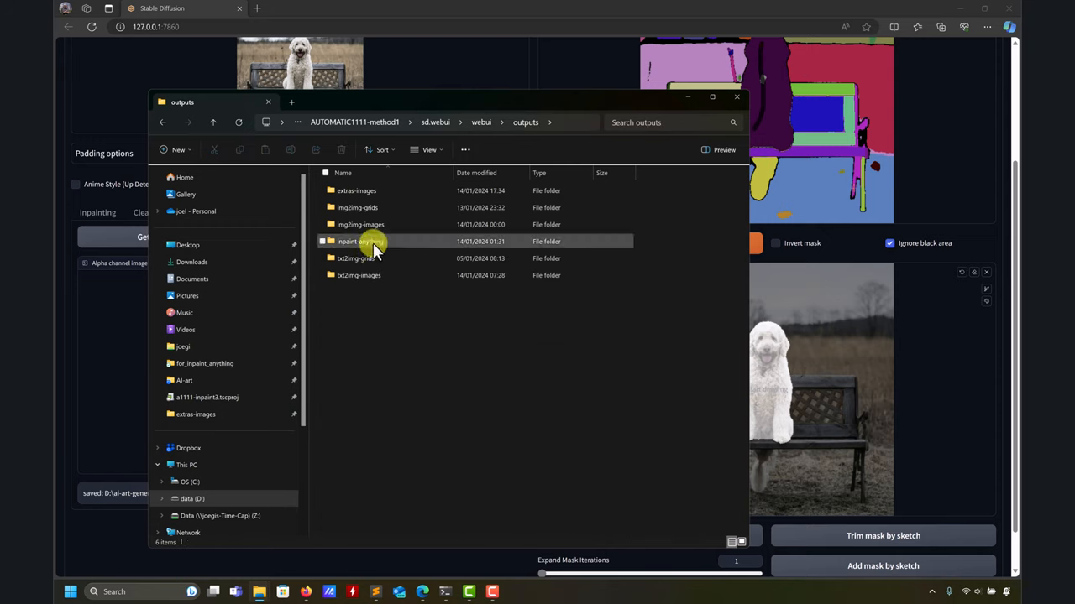
double_click(361, 242)
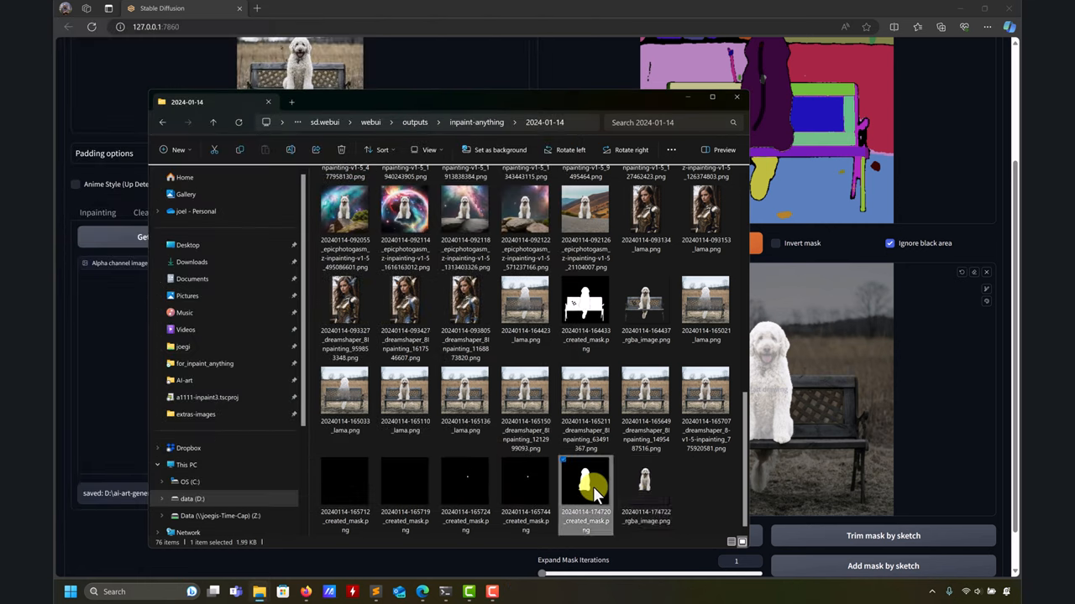
double_click(585, 487)
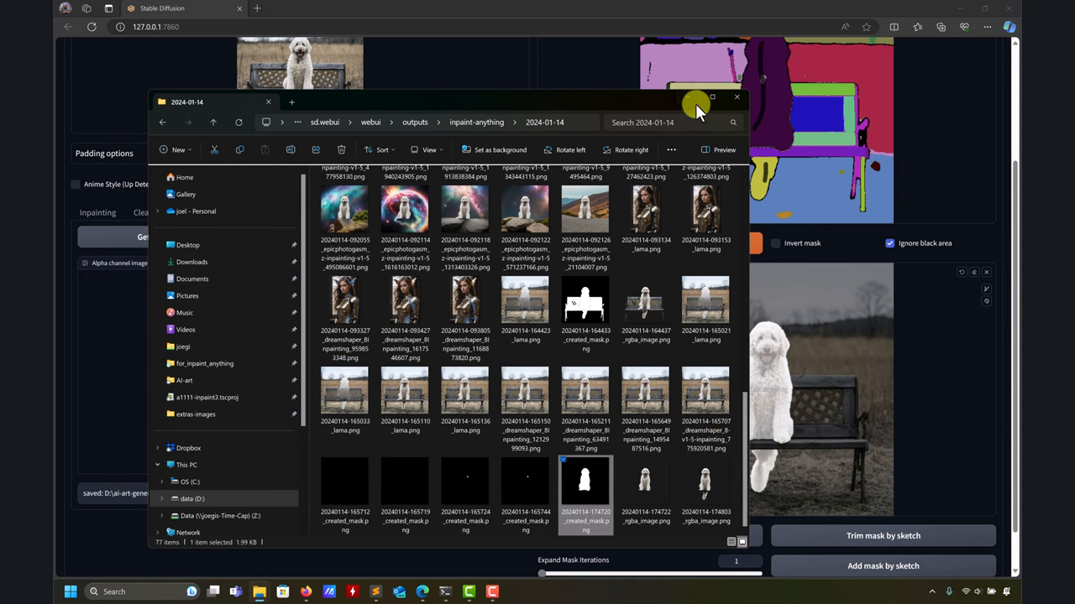
Add the bench to the dog selection and regenerate the mask covering both.
left_click(736, 97)
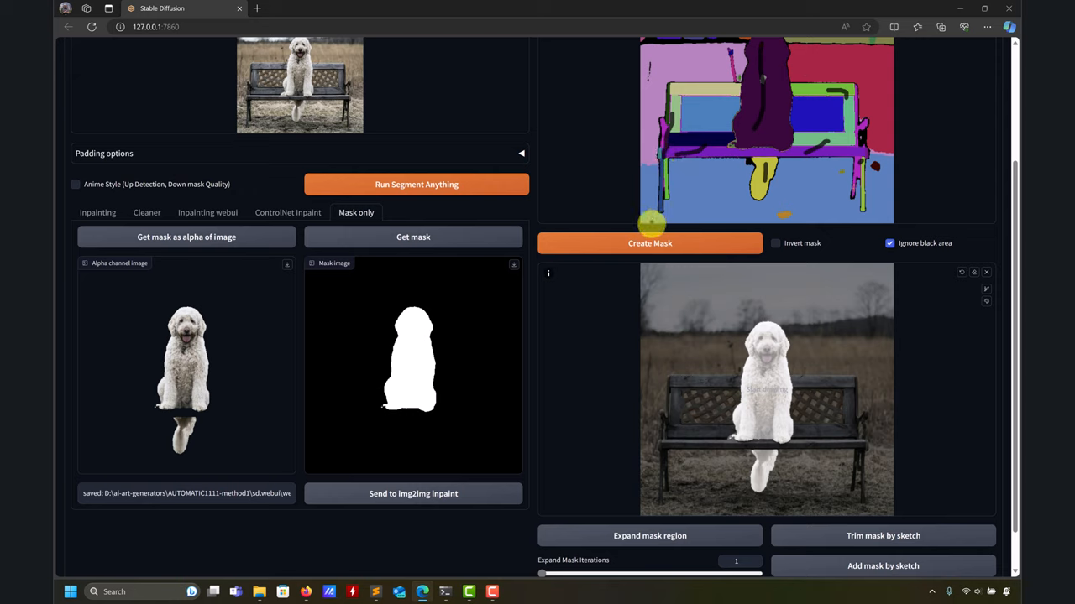
left_click(650, 243)
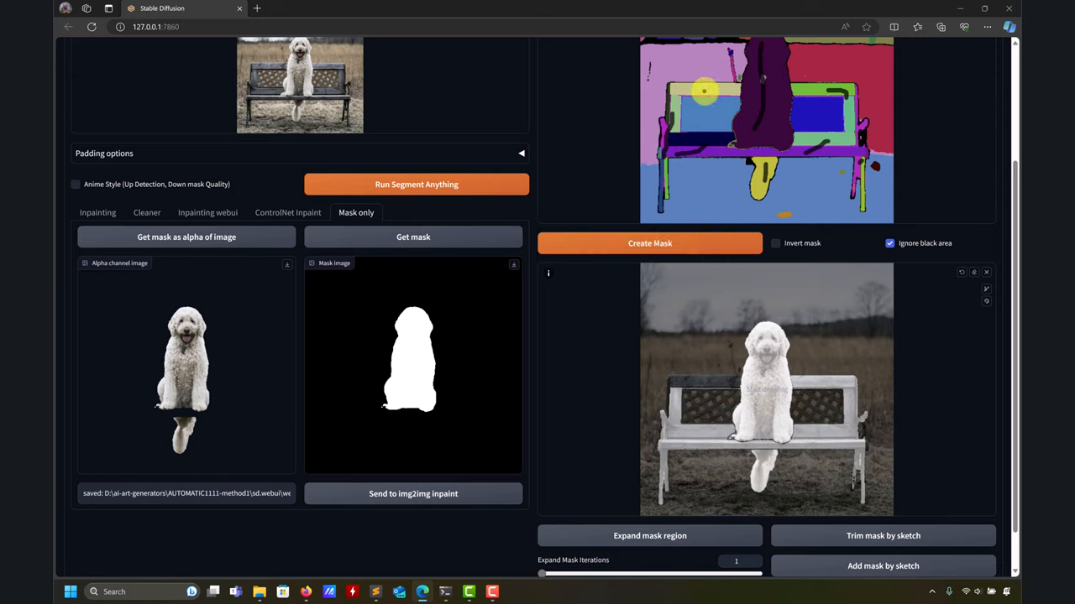
left_click(649, 243)
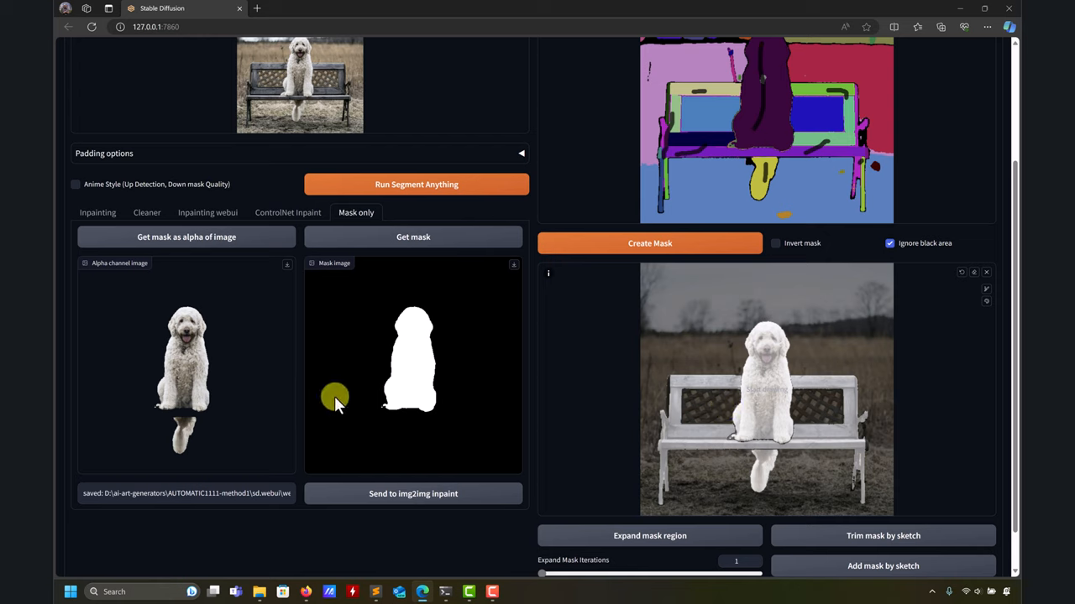
left_click(413, 237)
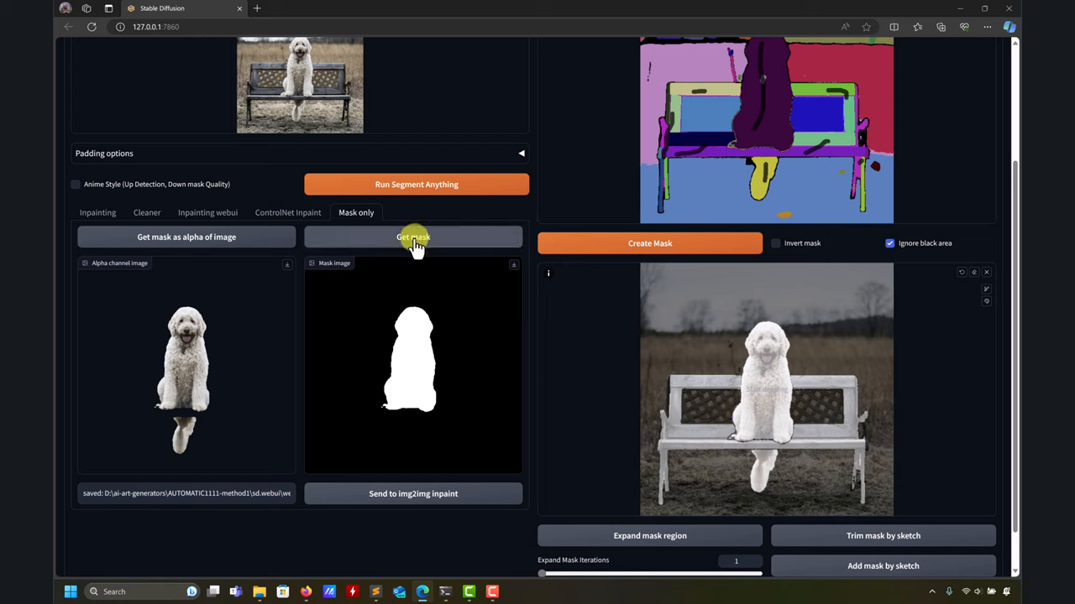
left_click(412, 237)
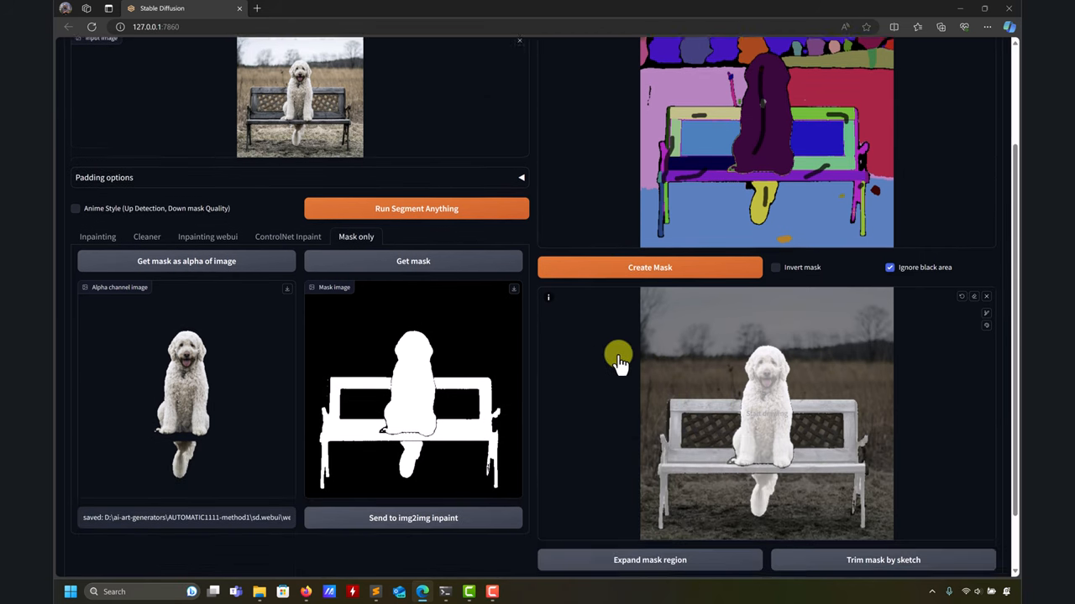
scroll("down", 3)
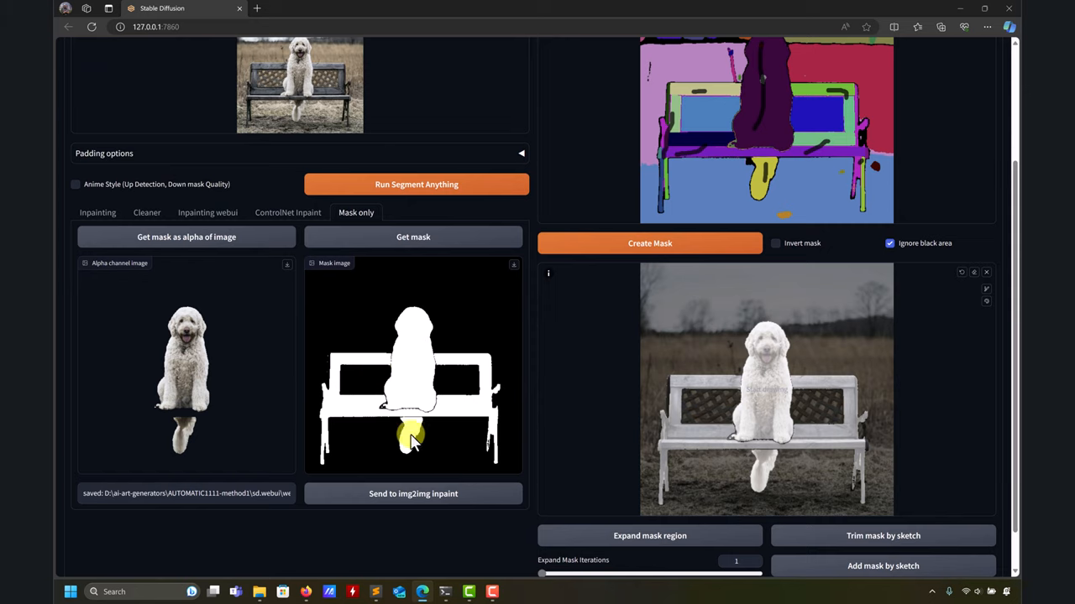
scroll("up", 3)
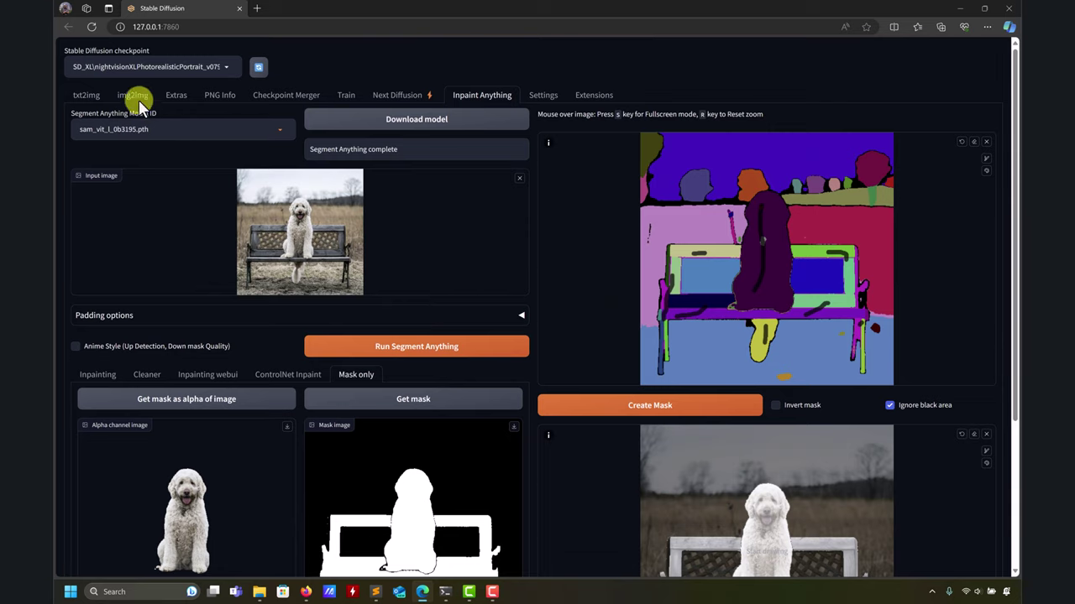
In img2img Inpaint upload, drag the dog-and-bench mask PNG into the Mask box.
left_click(131, 95)
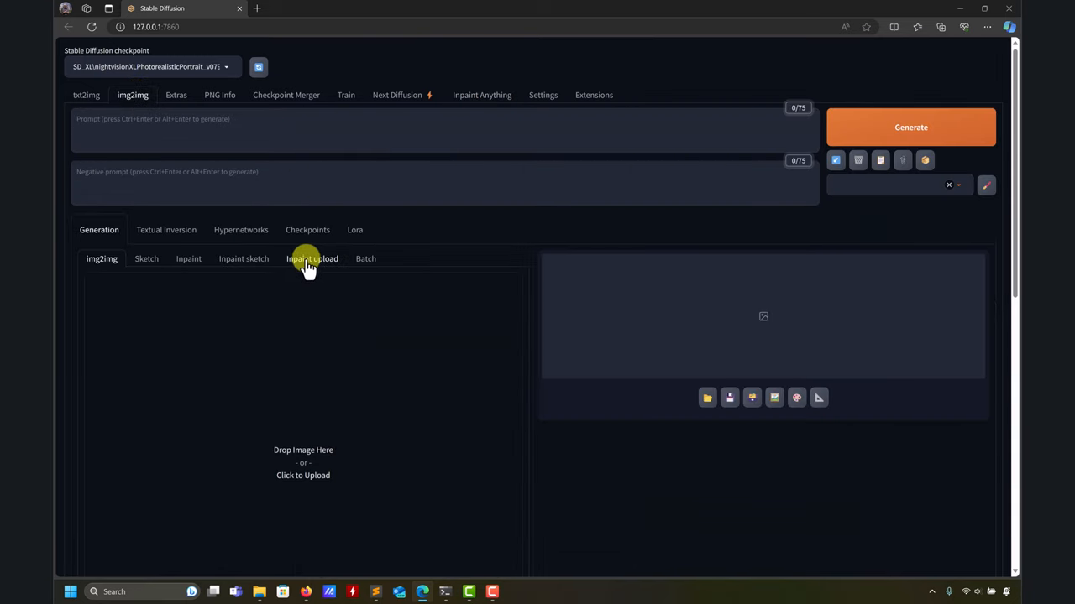
left_click(311, 259)
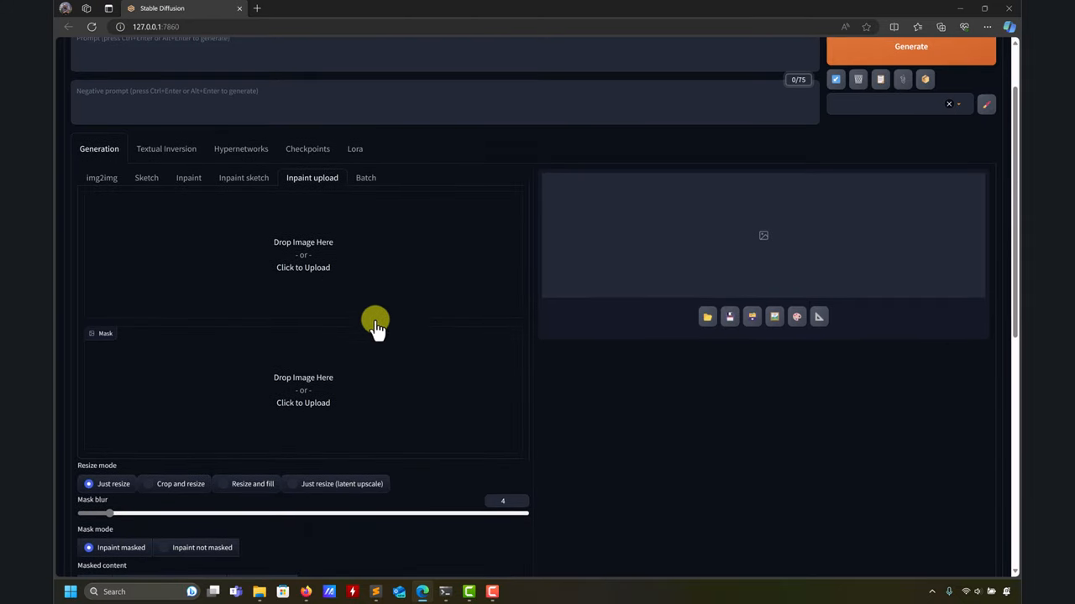
left_click(257, 592)
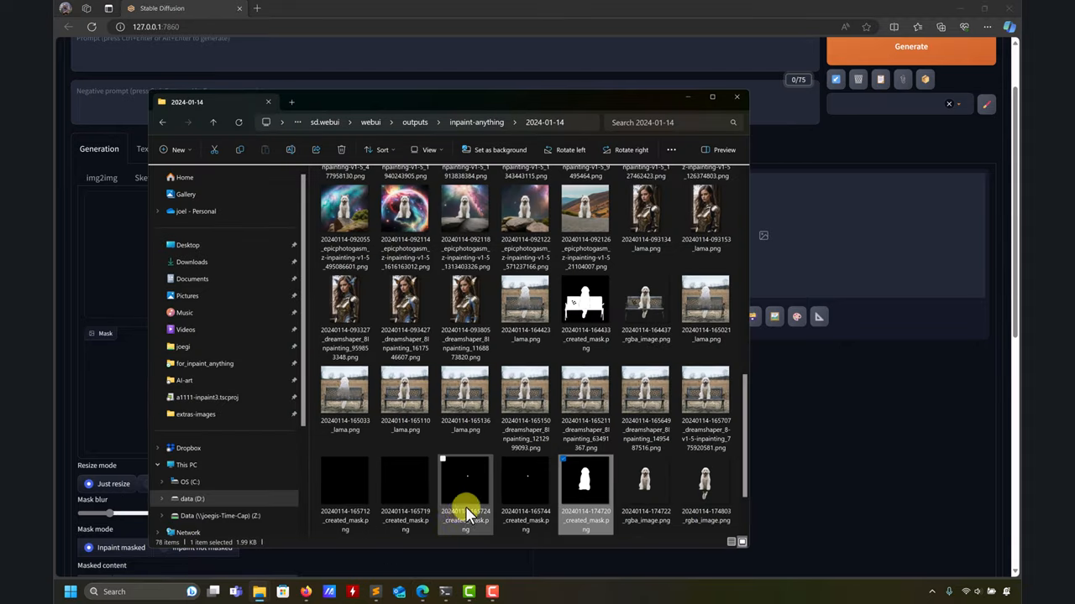
left_click_drag(465, 96, 685, 84)
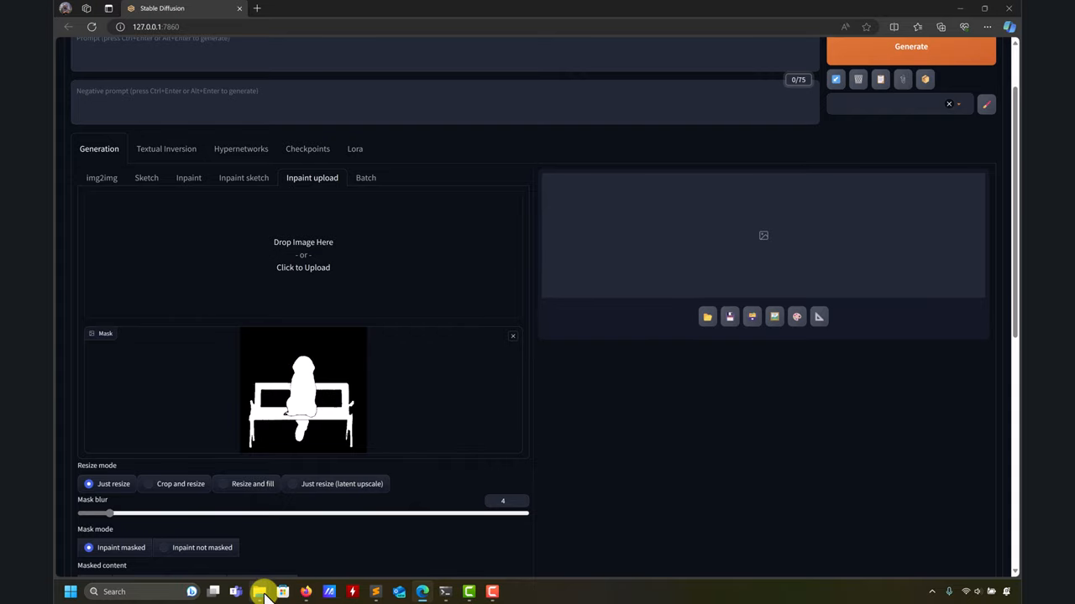
Bring up the for_inpaint_anything Explorer window holding sample_input_image.png.
left_click(263, 592)
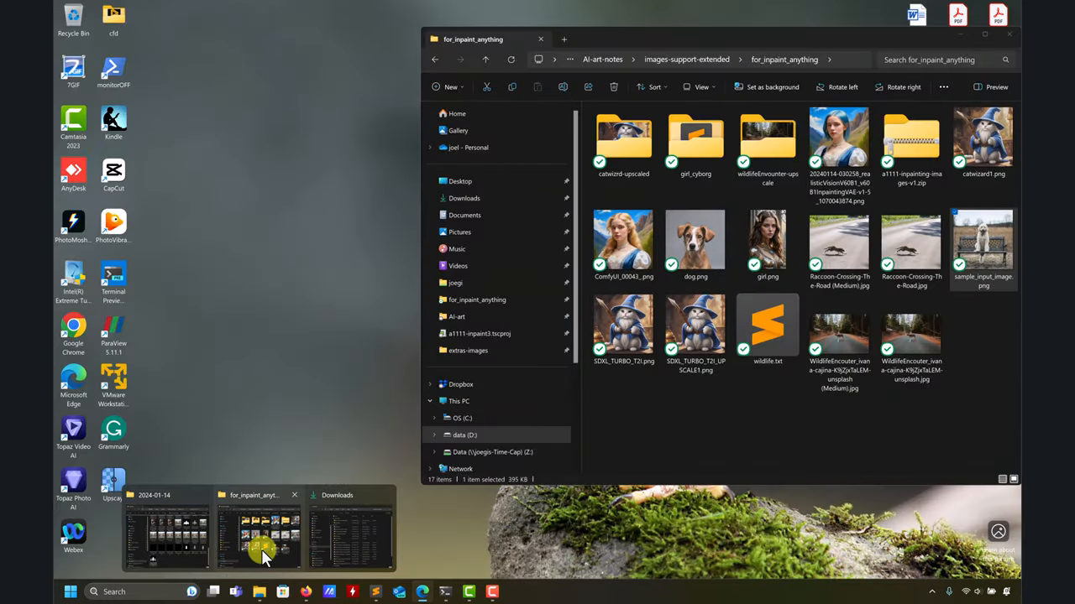
left_click(261, 533)
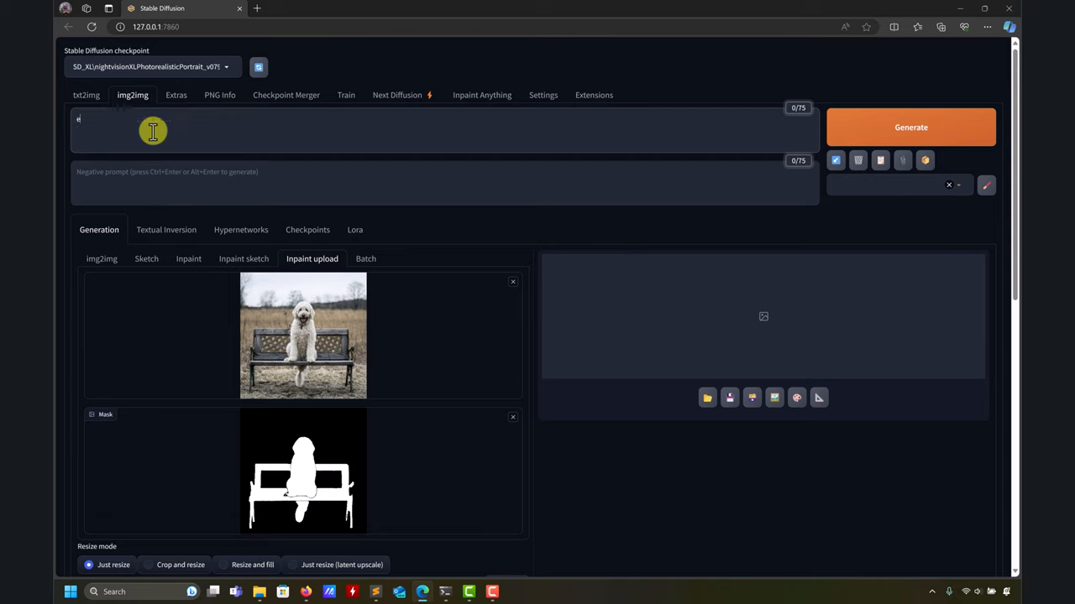
Enter the prompt 'empty park' and return to the Inpaint Anything page.
type("emty pa")
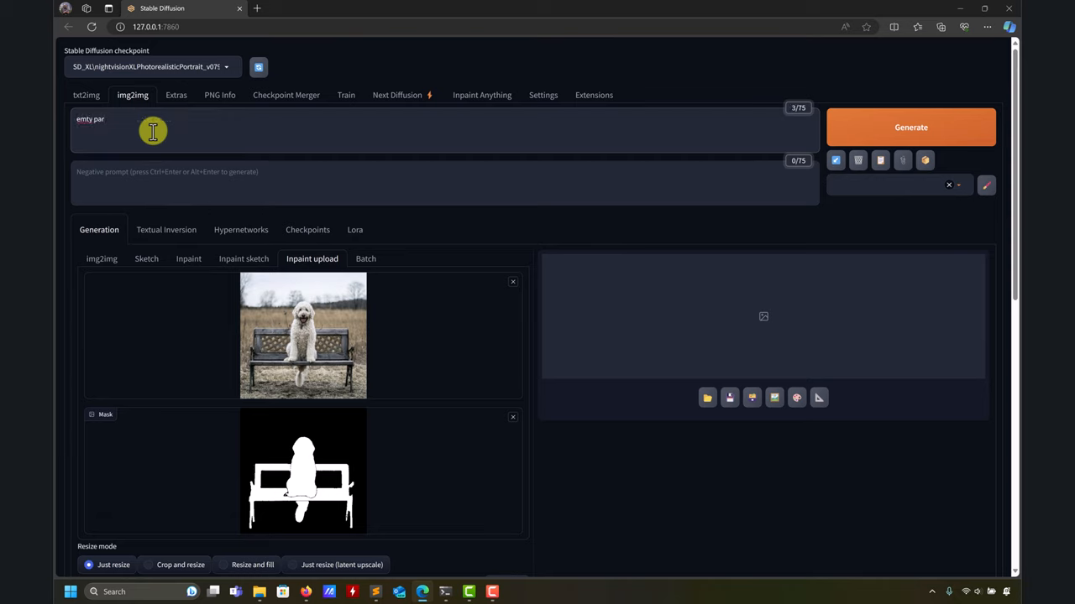
type("rk")
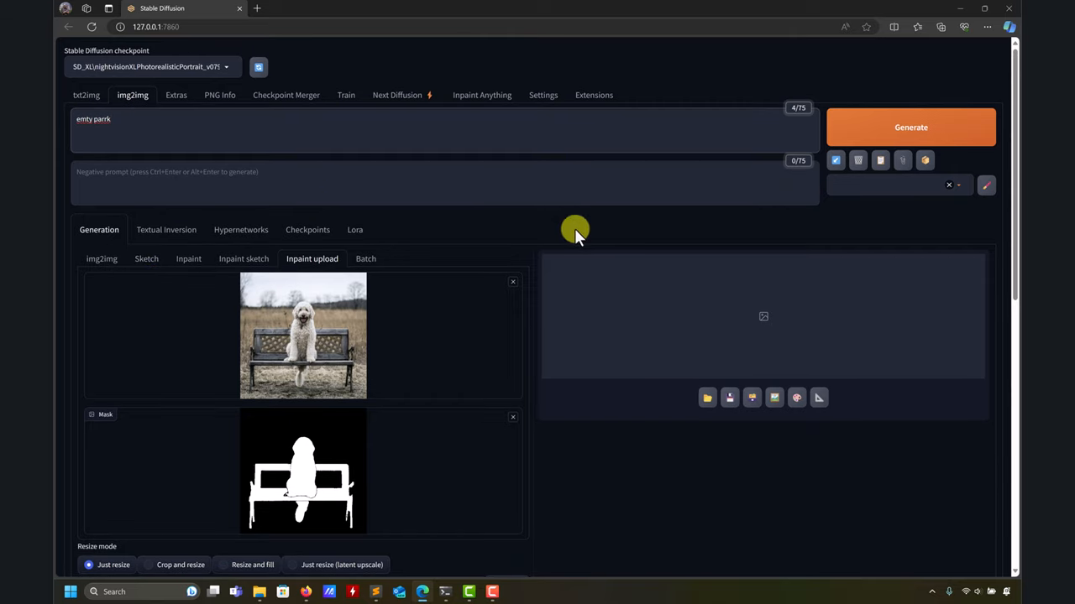
mouse_move(418, 163)
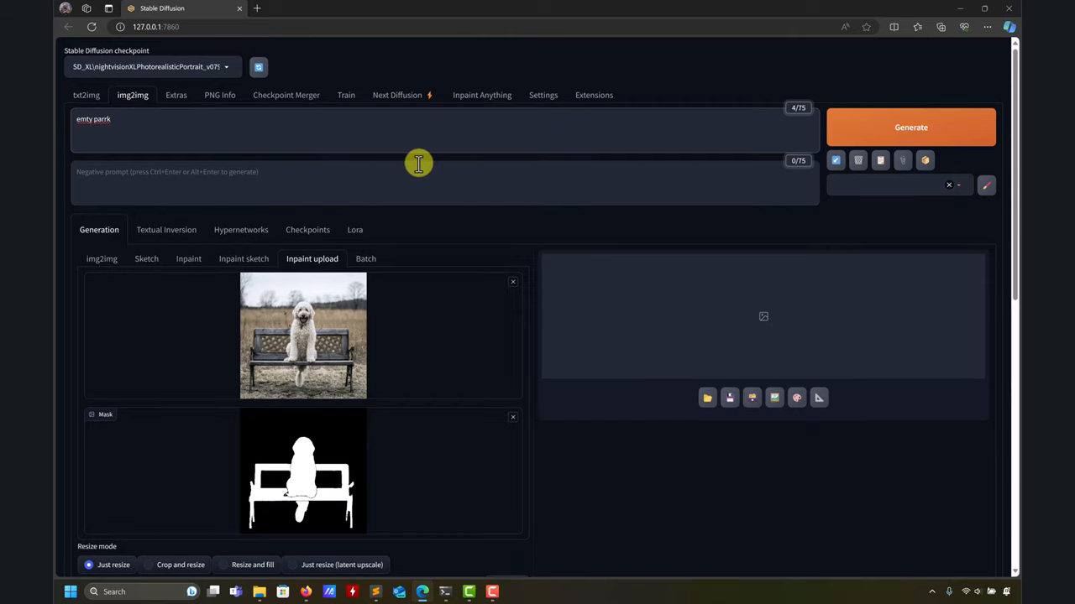
scroll("down", 3)
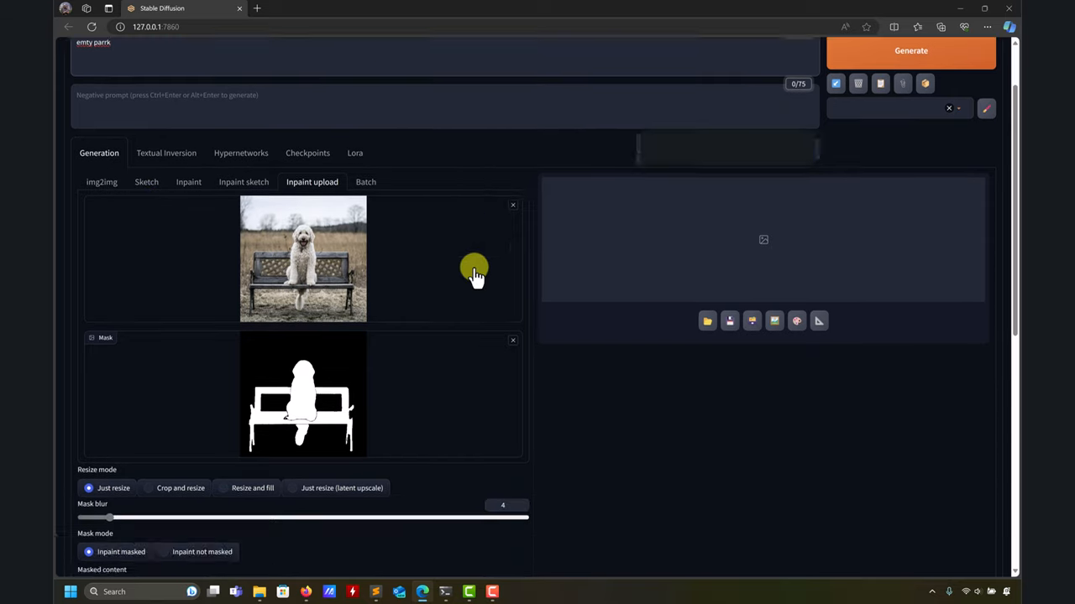
scroll("up", 3)
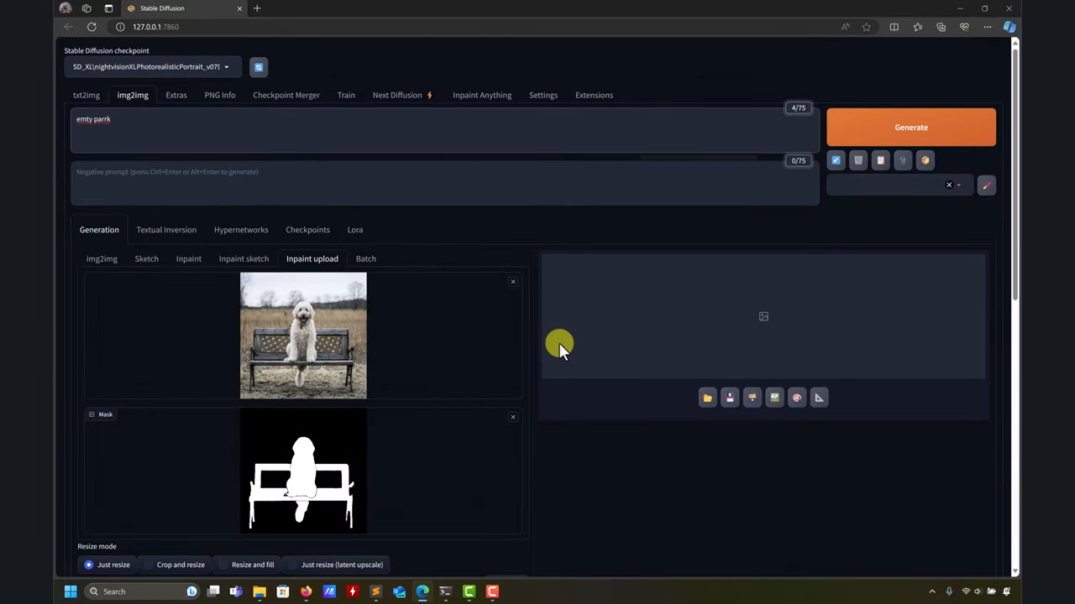
mouse_move(482, 118)
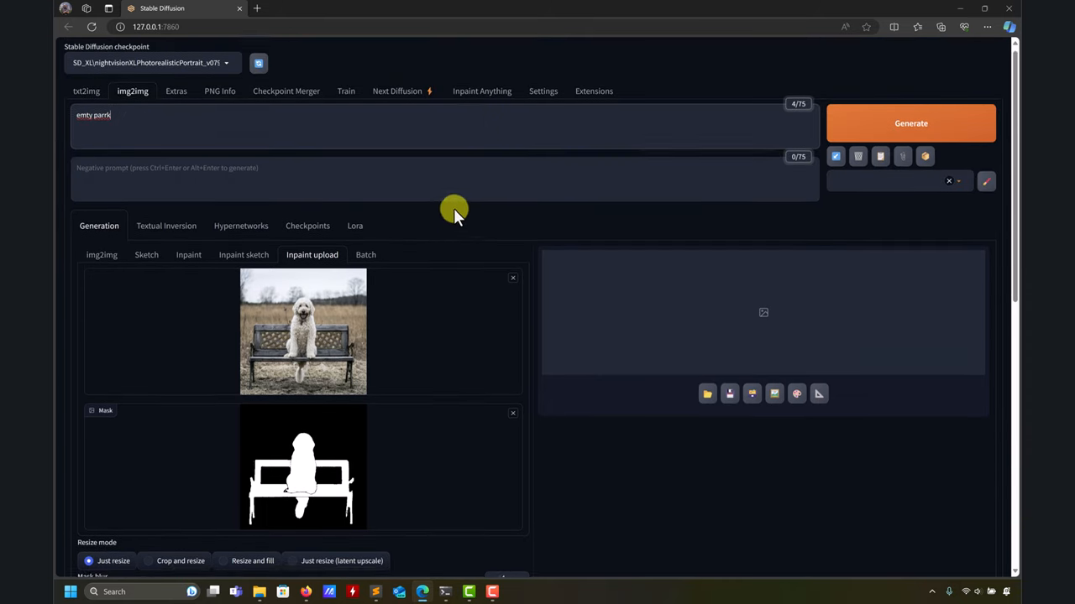
left_click(481, 90)
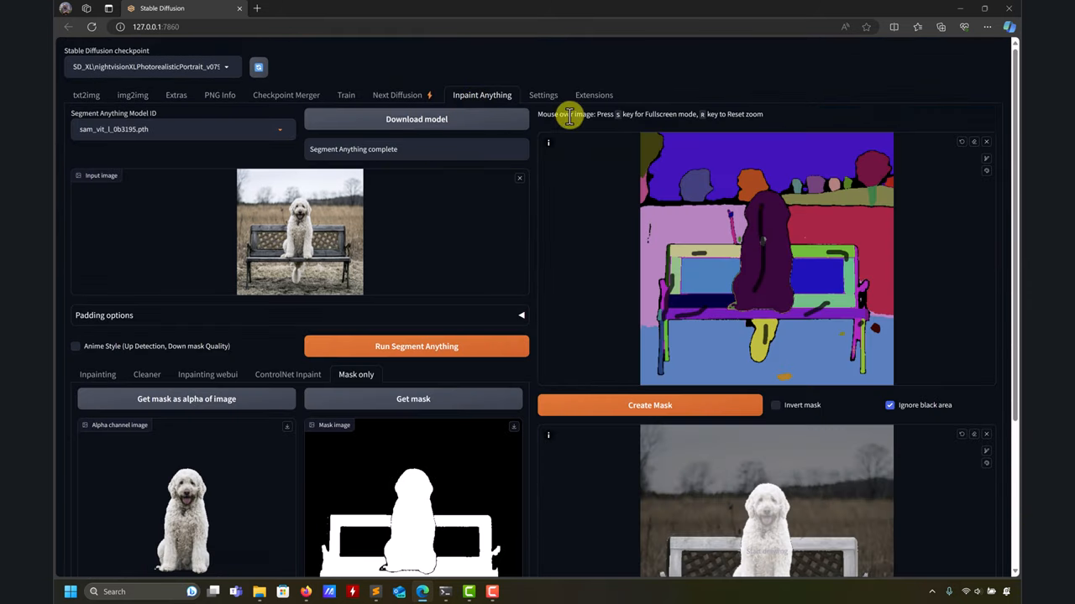
Scroll through the installed extensions list, then switch to the Available sub-tab.
left_click(593, 94)
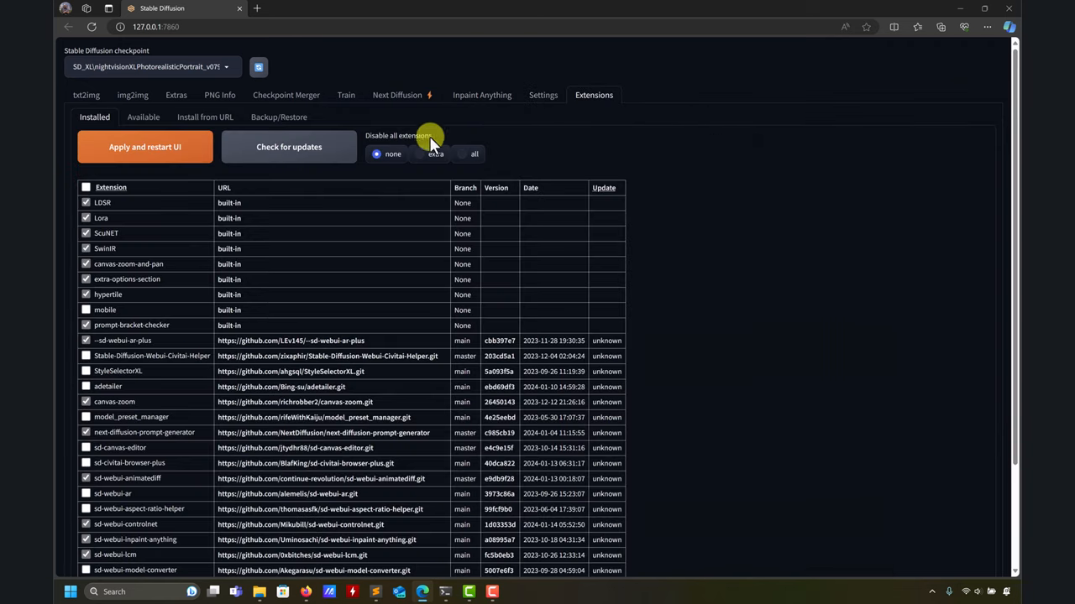
scroll("down", 3)
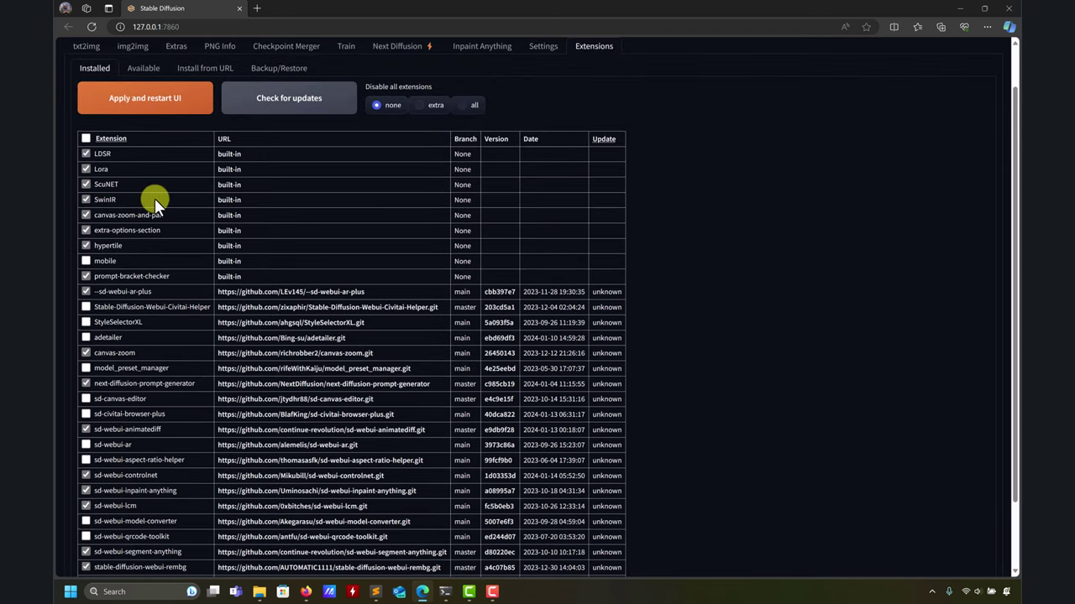
scroll("down", 3)
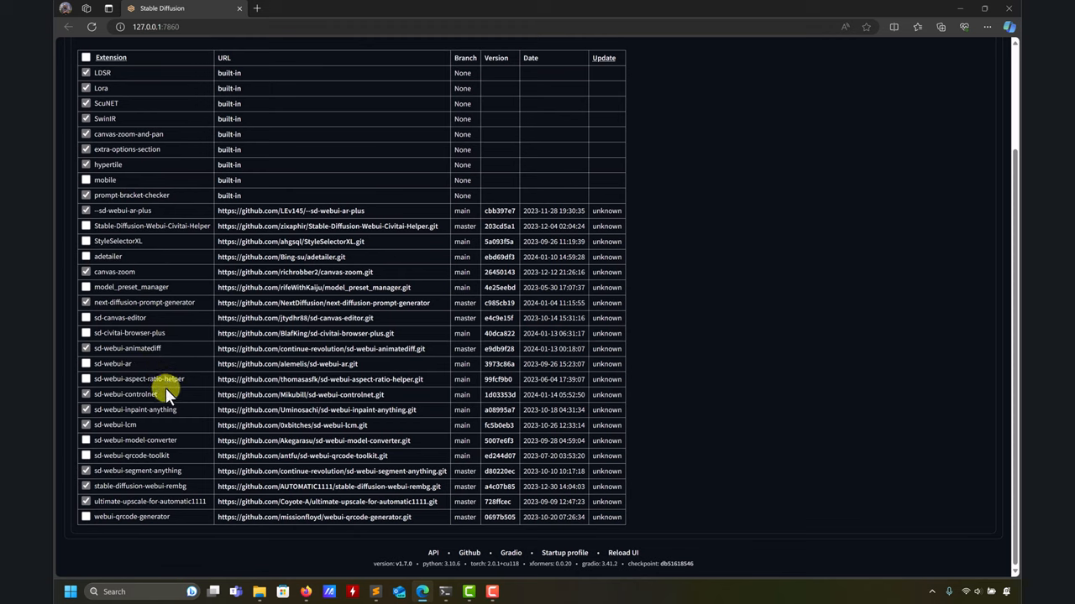
mouse_move(178, 443)
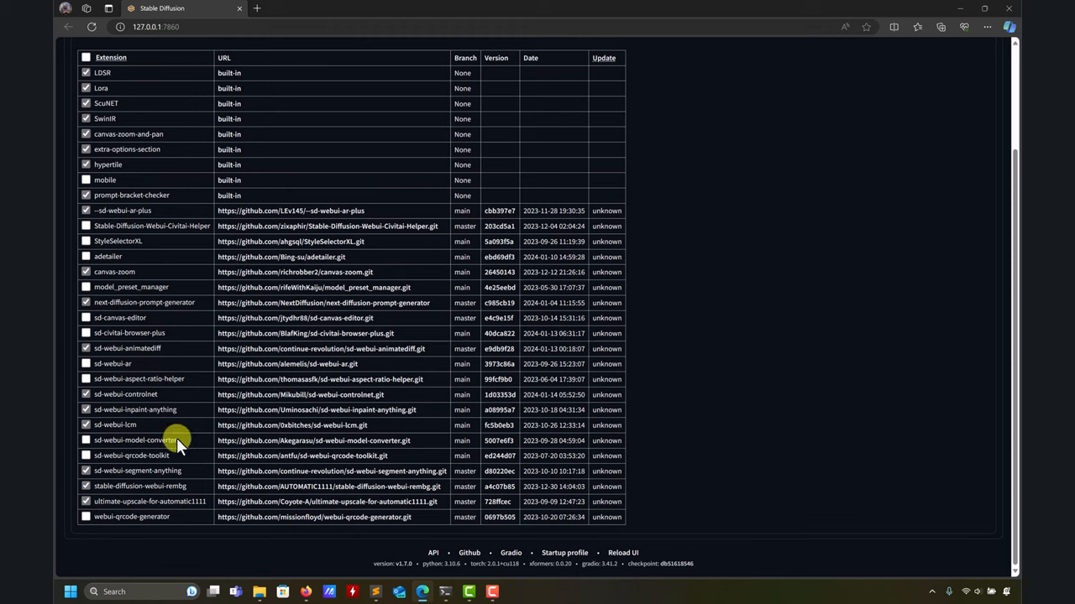
mouse_move(187, 453)
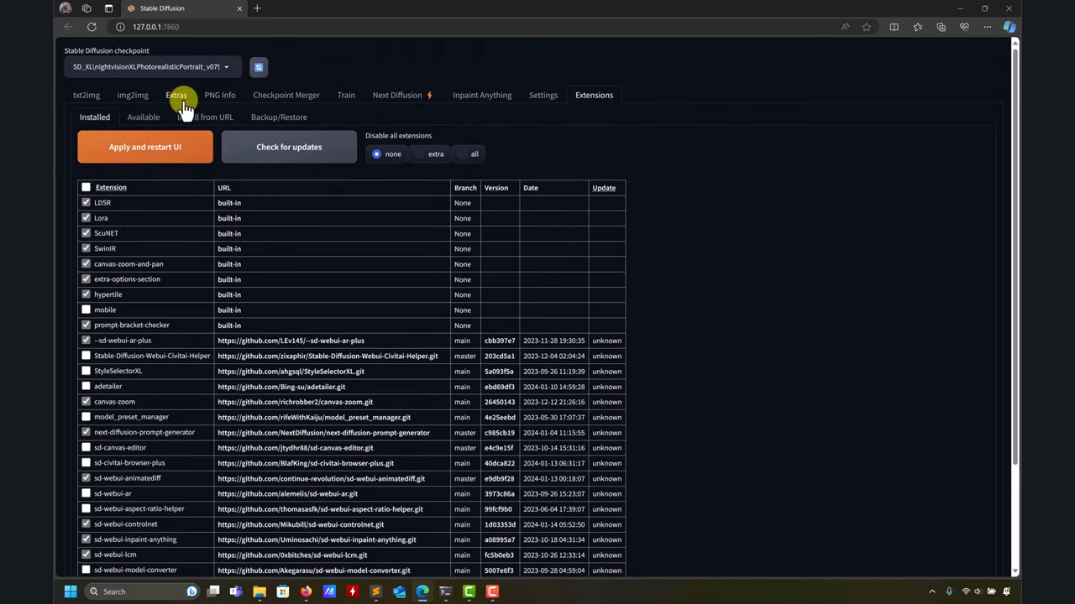
left_click(176, 94)
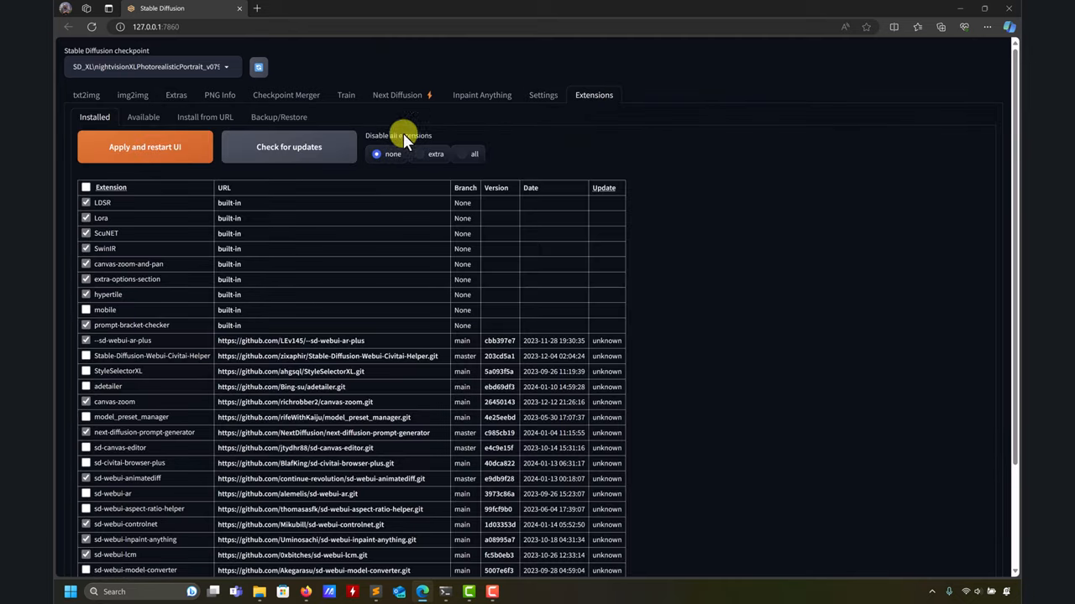
left_click(143, 117)
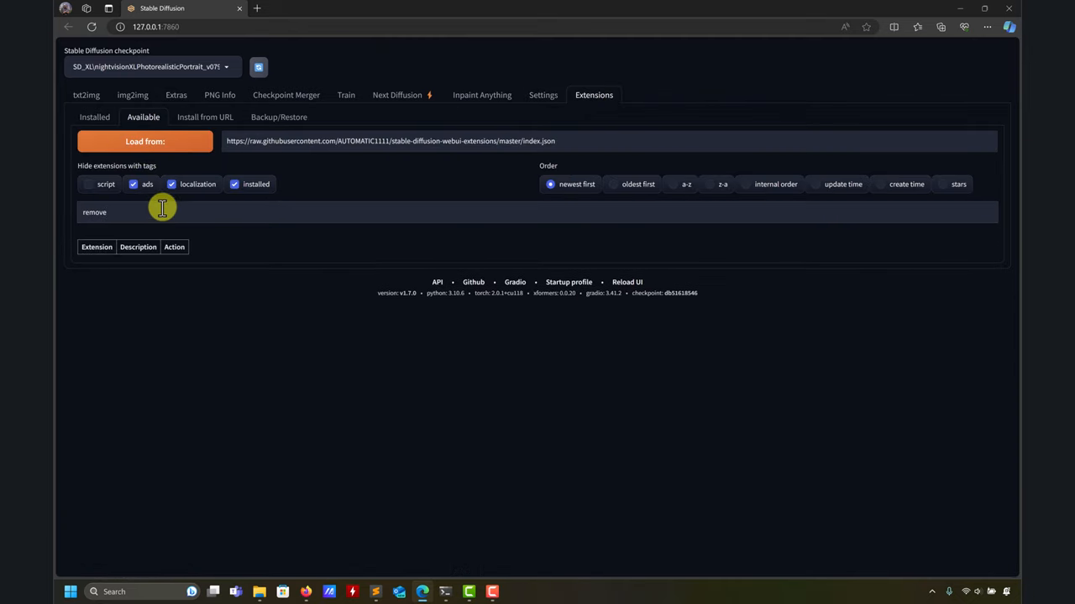
Search available extensions for 'remove' and confirm stable-diffusion-webui-rembg shows Installed.
left_click(234, 184)
type("background")
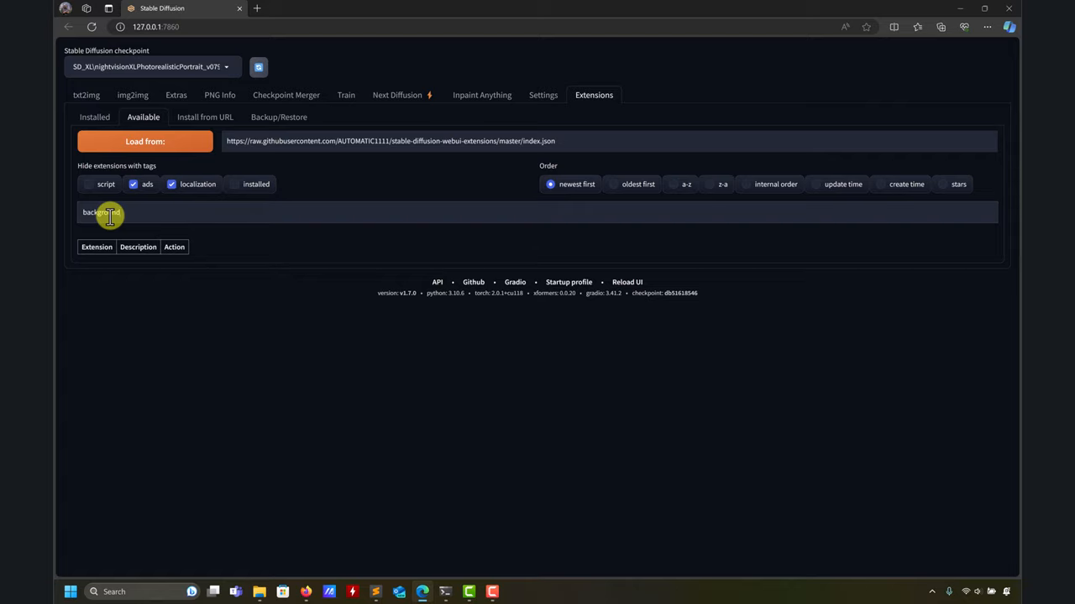
left_click(144, 141)
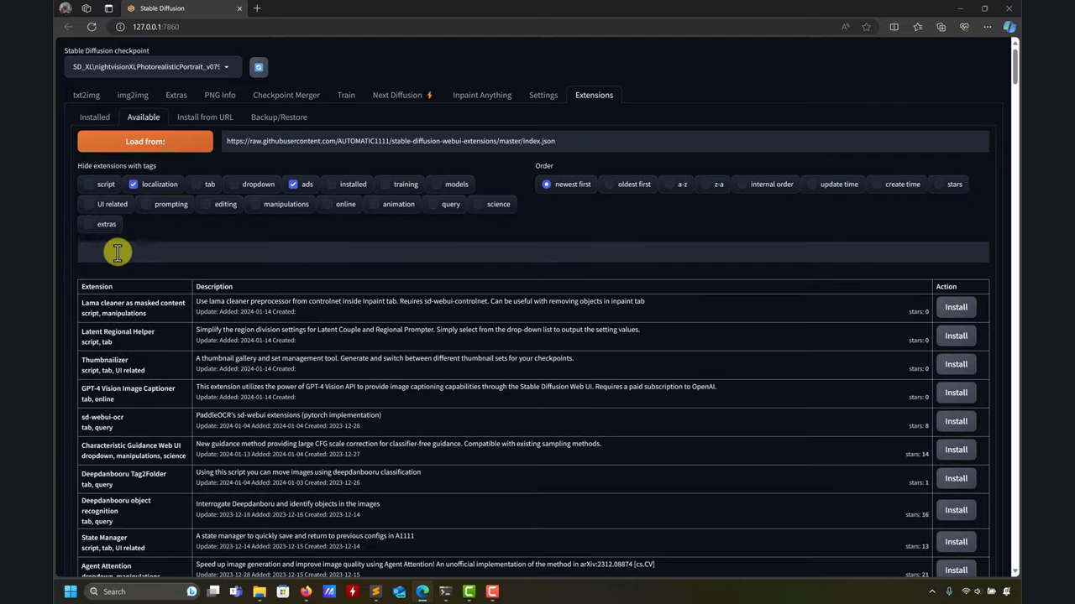
type("remove")
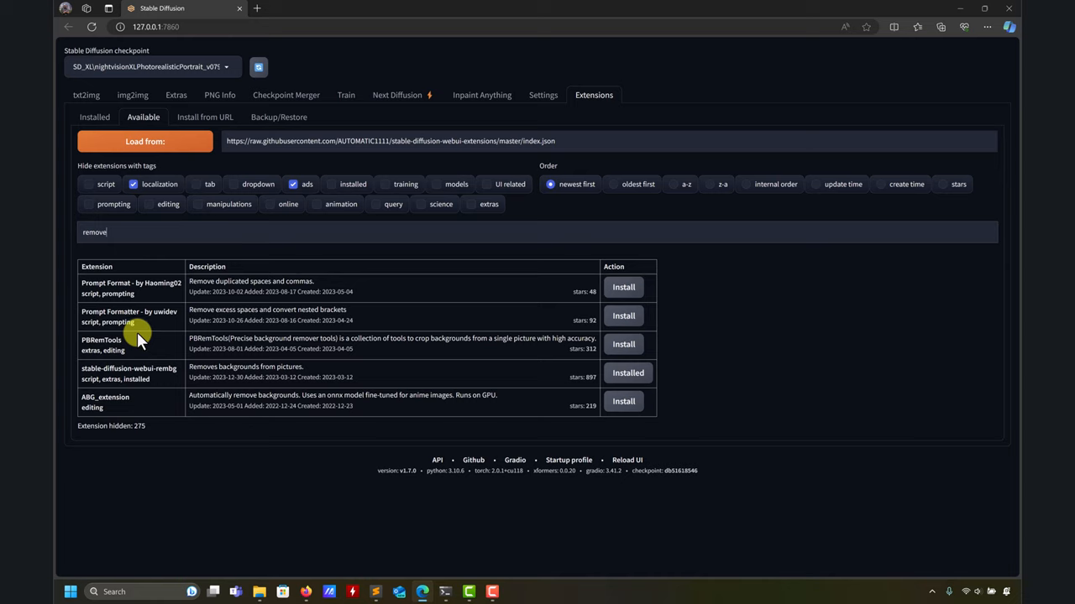
mouse_move(284, 367)
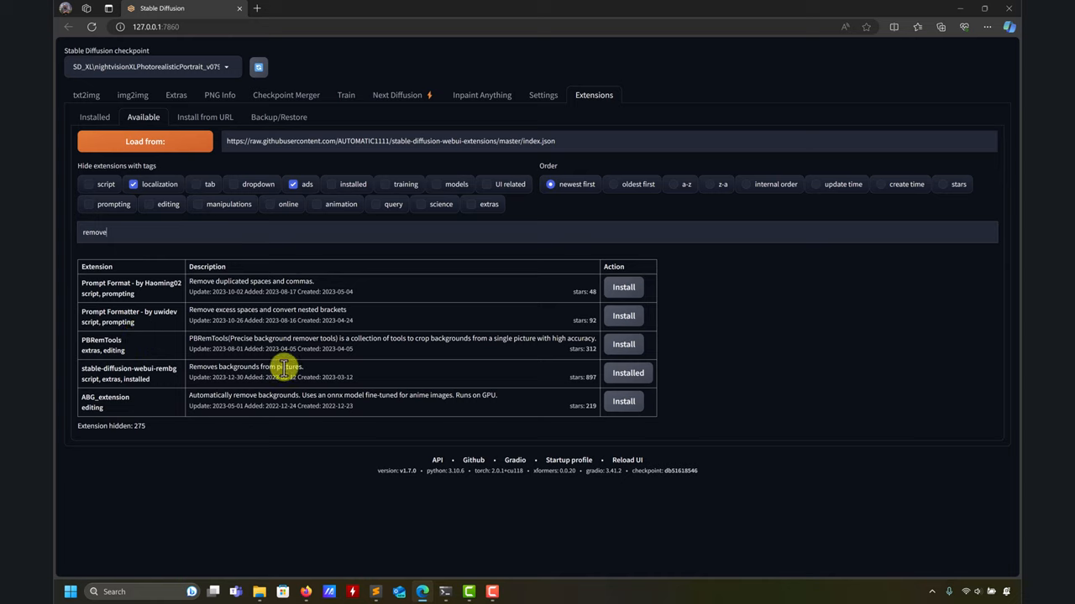
mouse_move(418, 385)
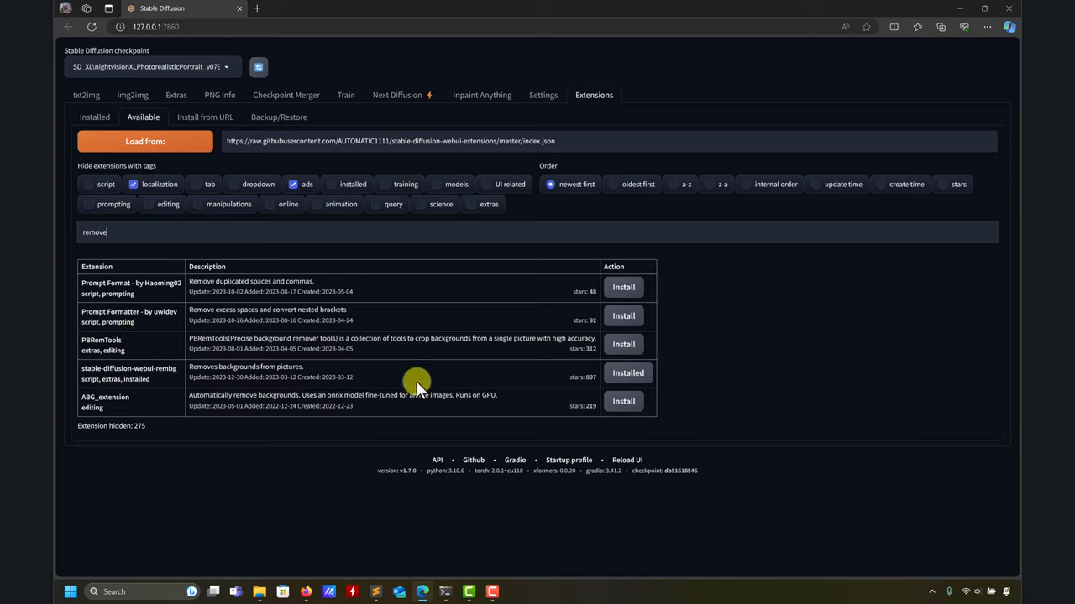
mouse_move(126, 179)
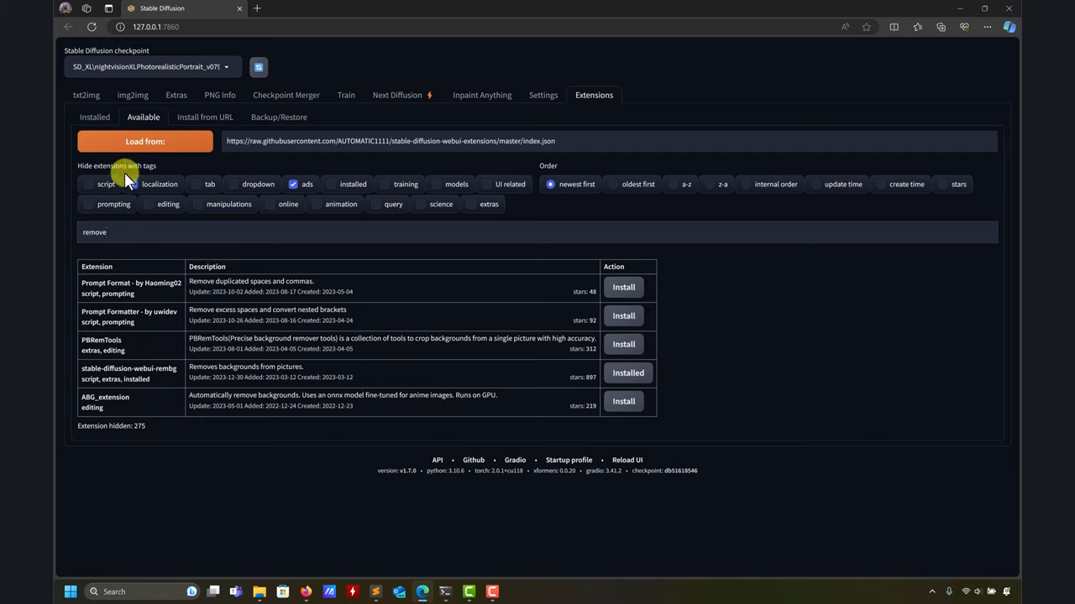
left_click(133, 184)
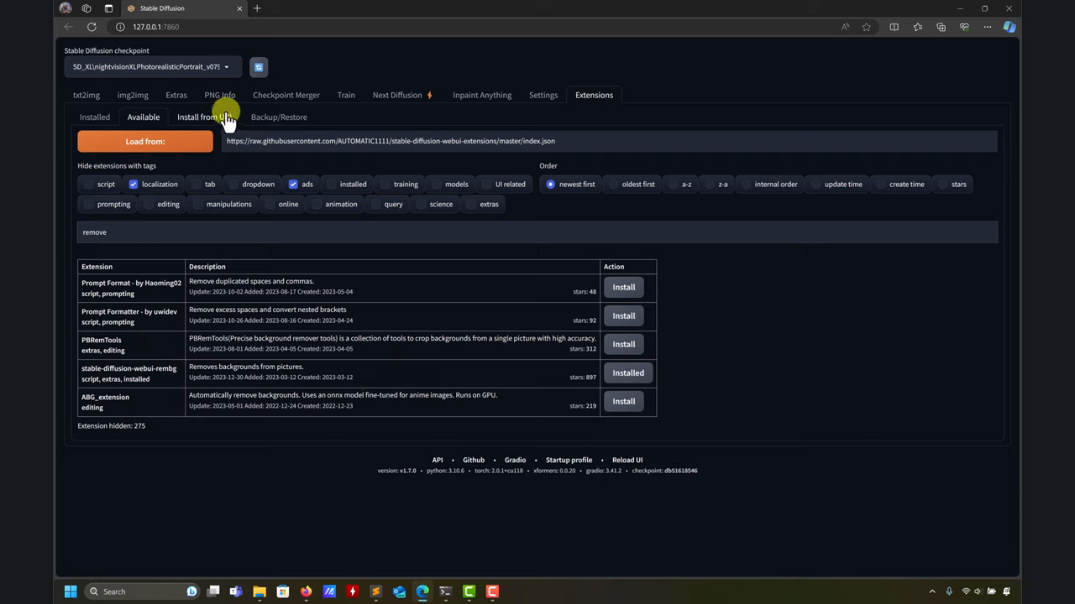
mouse_move(176, 323)
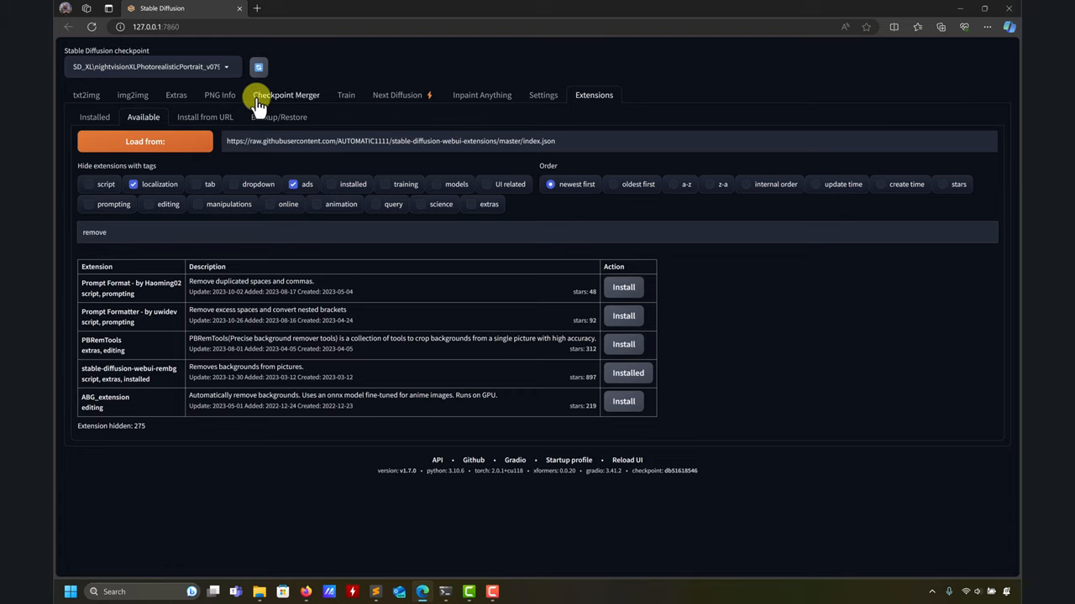
On the Extras page, expand the background-removal model list showing the u2net and isnet options.
left_click(177, 95)
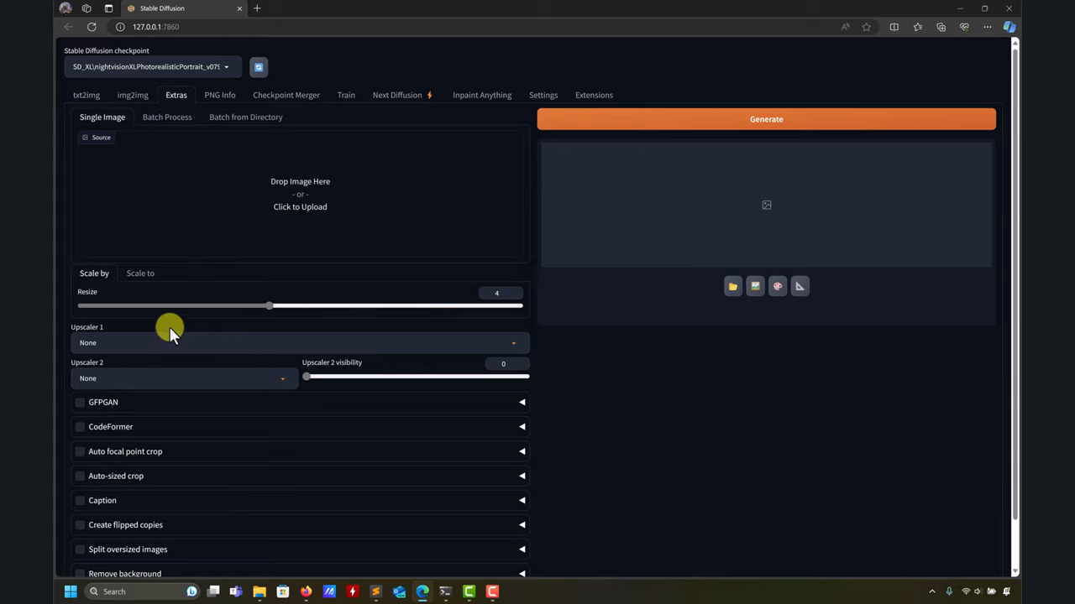
scroll("down", 3)
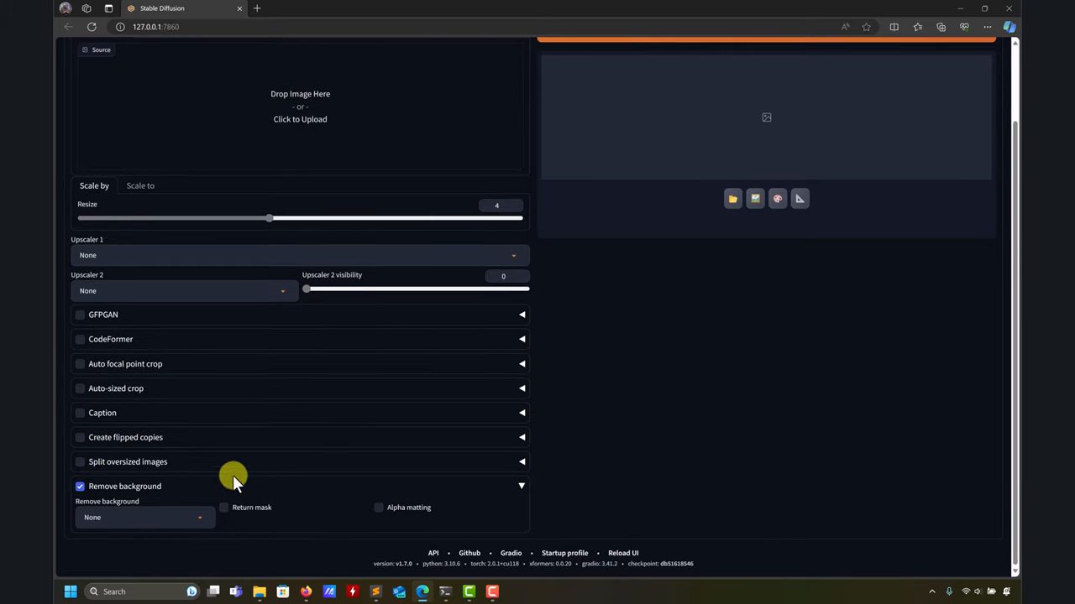
left_click(142, 519)
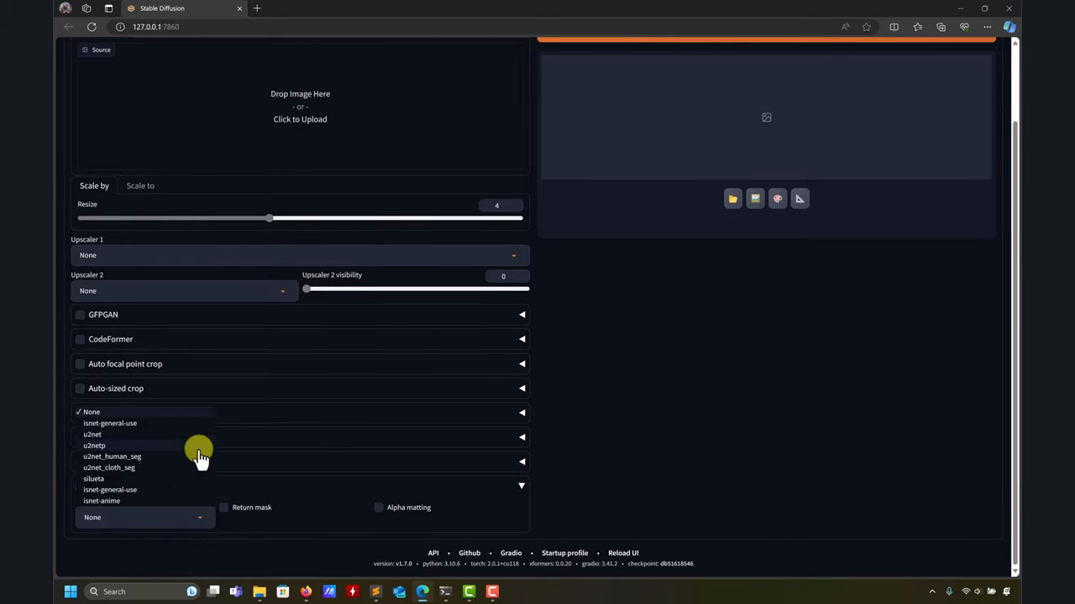
mouse_move(138, 504)
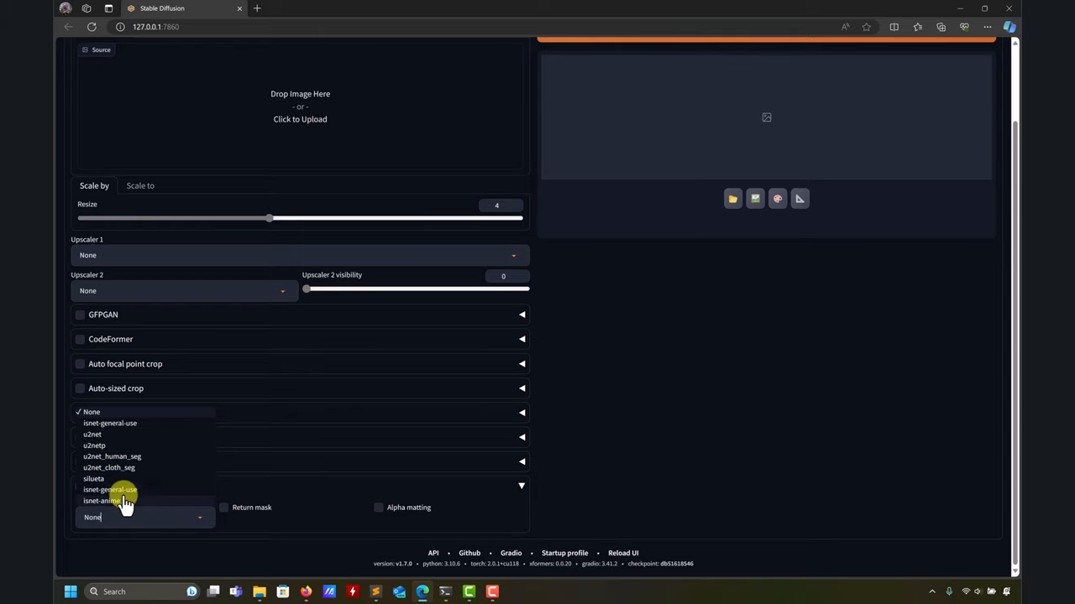
mouse_move(288, 469)
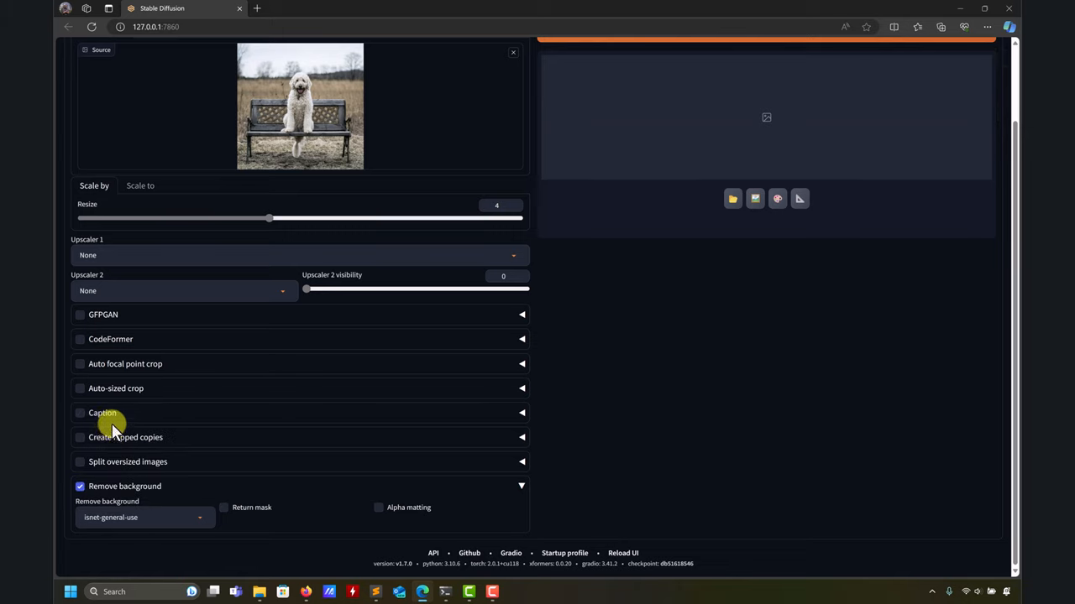
mouse_move(544, 385)
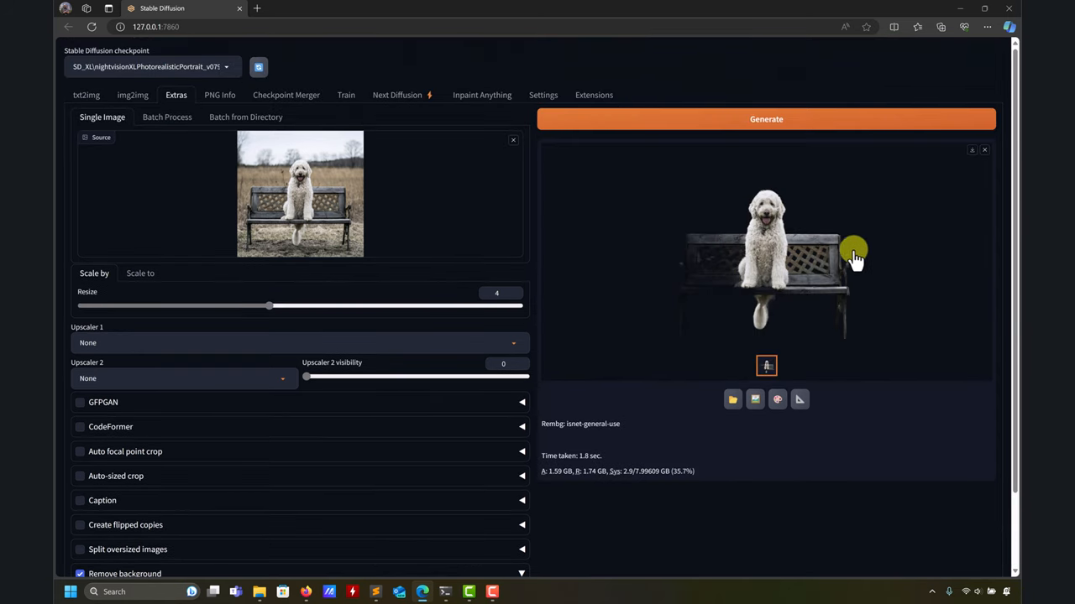
left_click(773, 256)
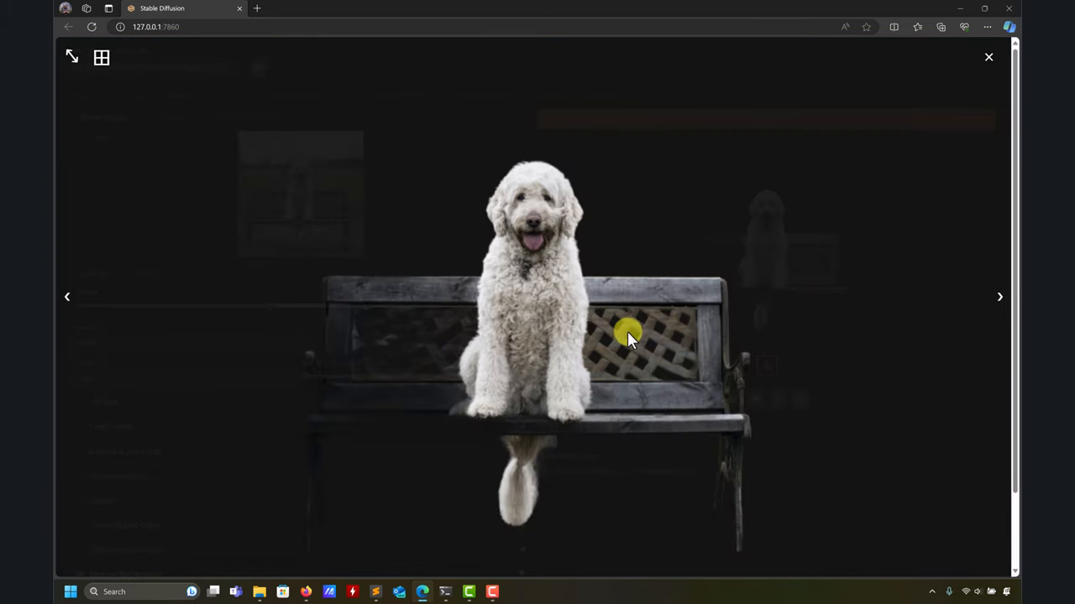
mouse_move(819, 243)
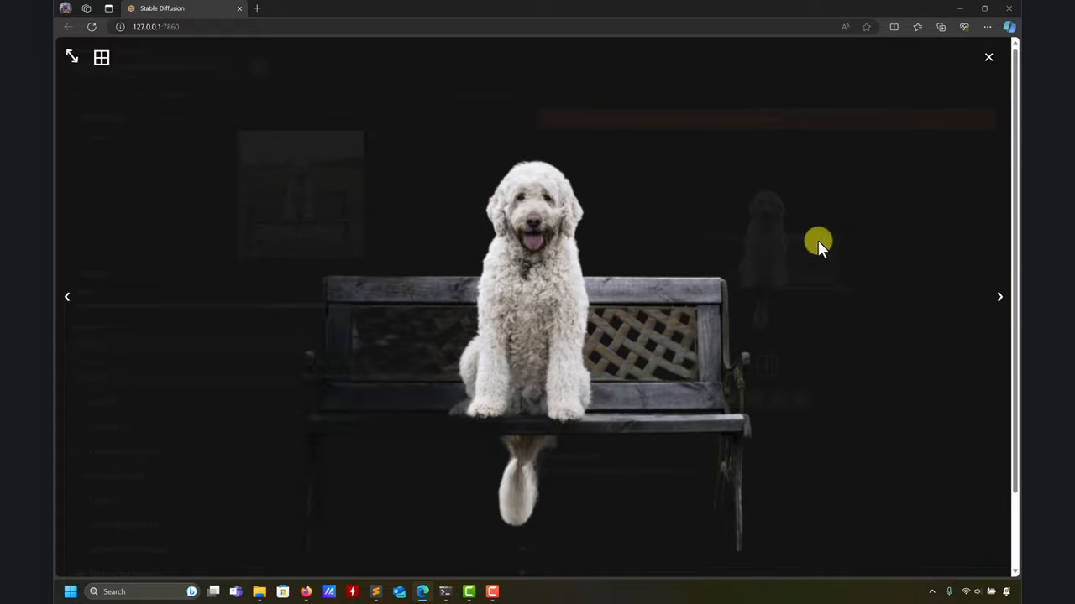
mouse_move(399, 295)
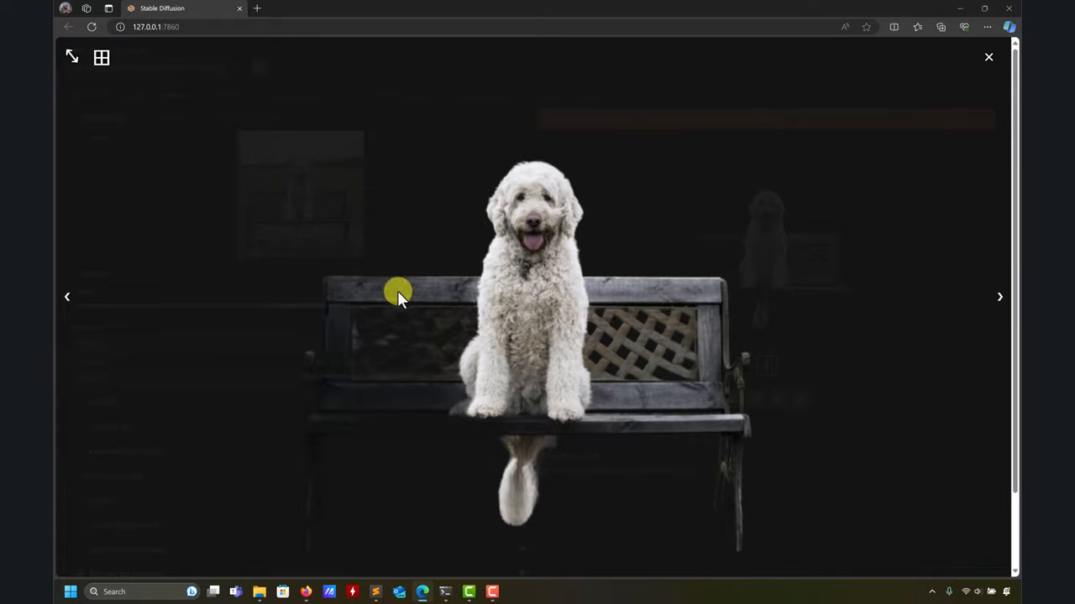
left_click(988, 57)
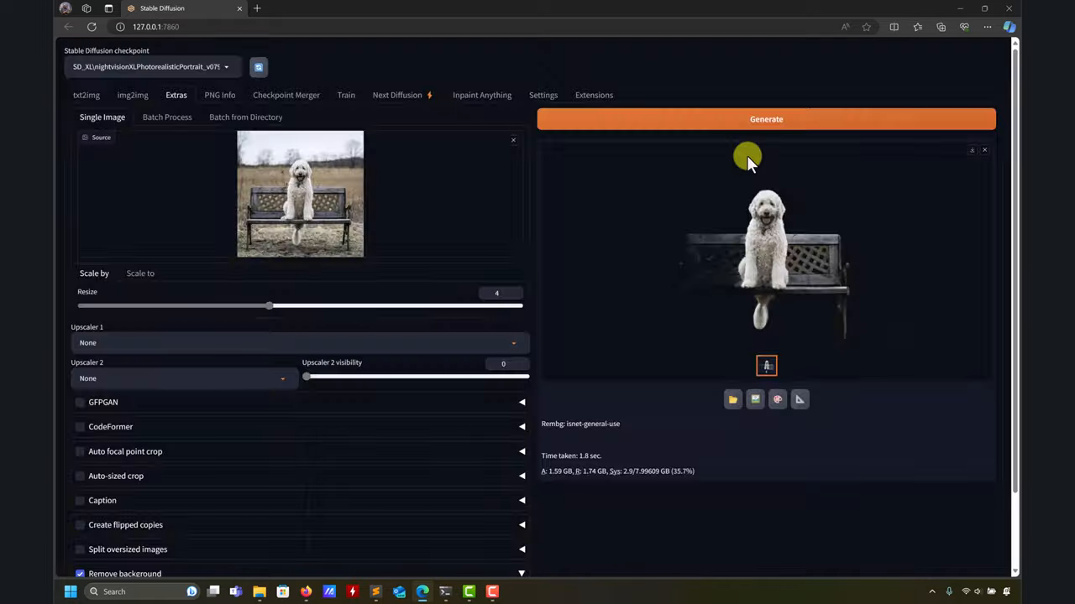
Enable Return mask and generate a black-and-white isnet-general-use mask of the dog and bench.
scroll("down", 3)
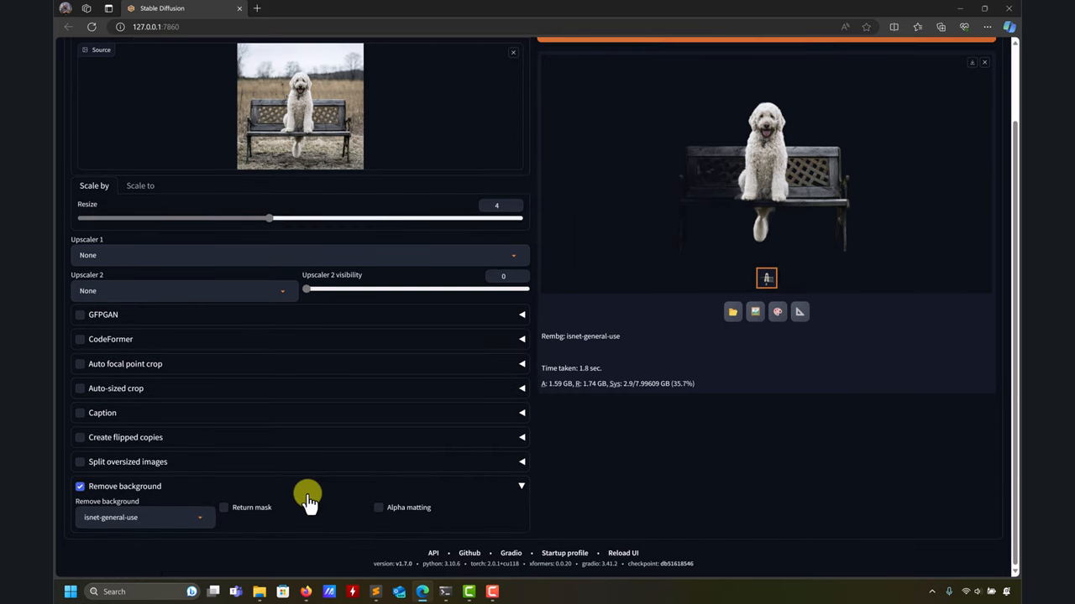
left_click(224, 507)
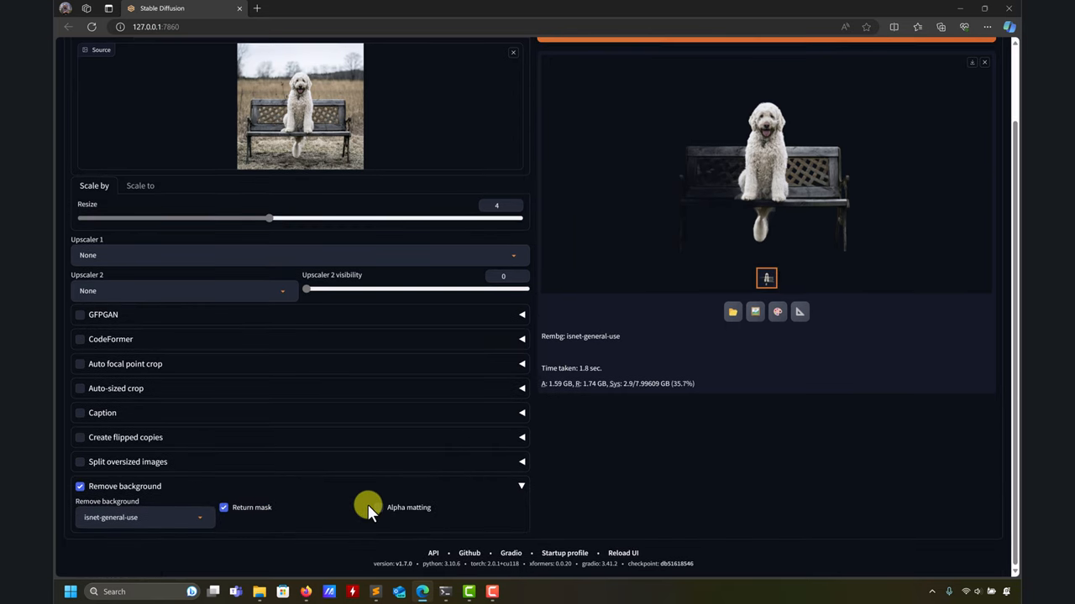
scroll("up", 3)
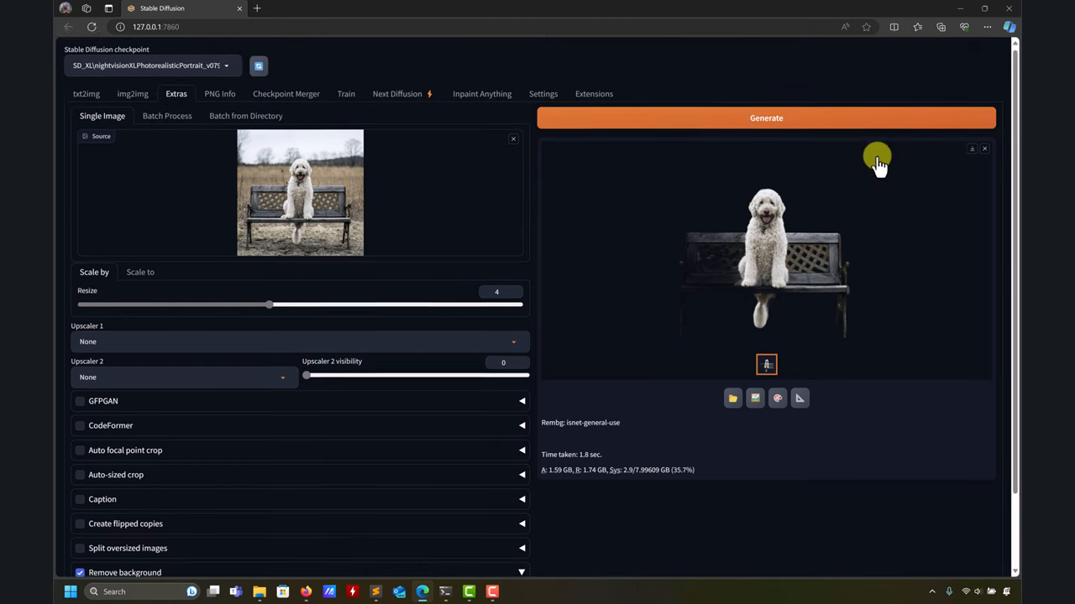
left_click(765, 117)
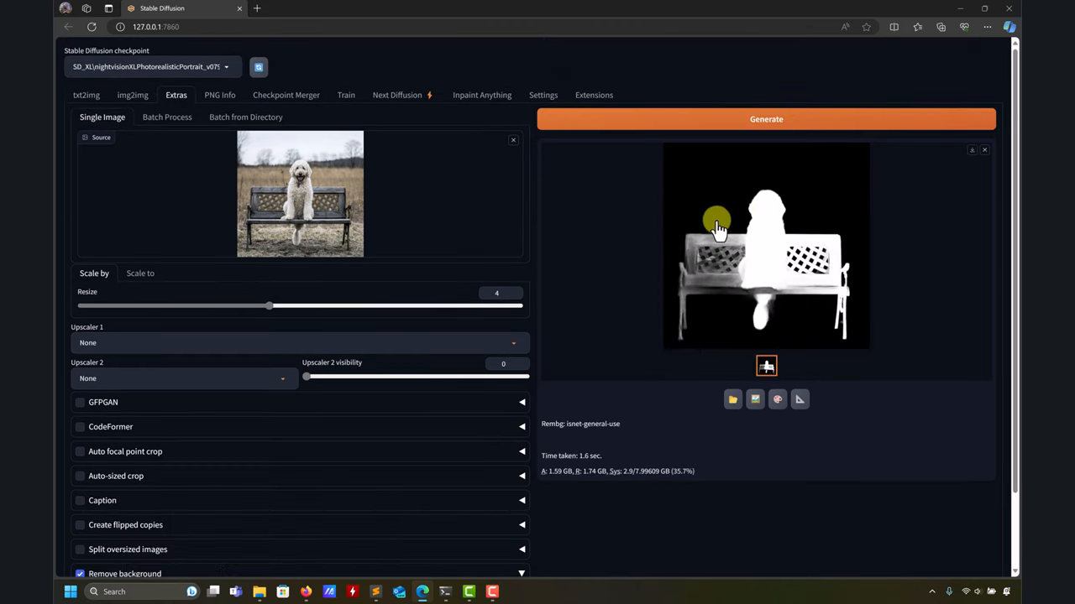
mouse_move(728, 210)
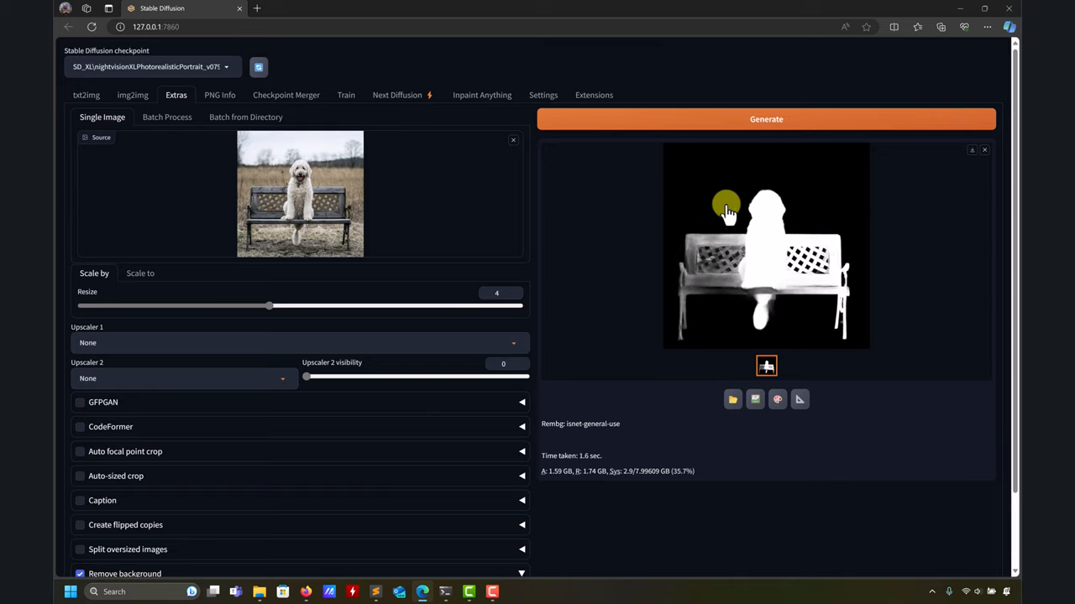
mouse_move(672, 250)
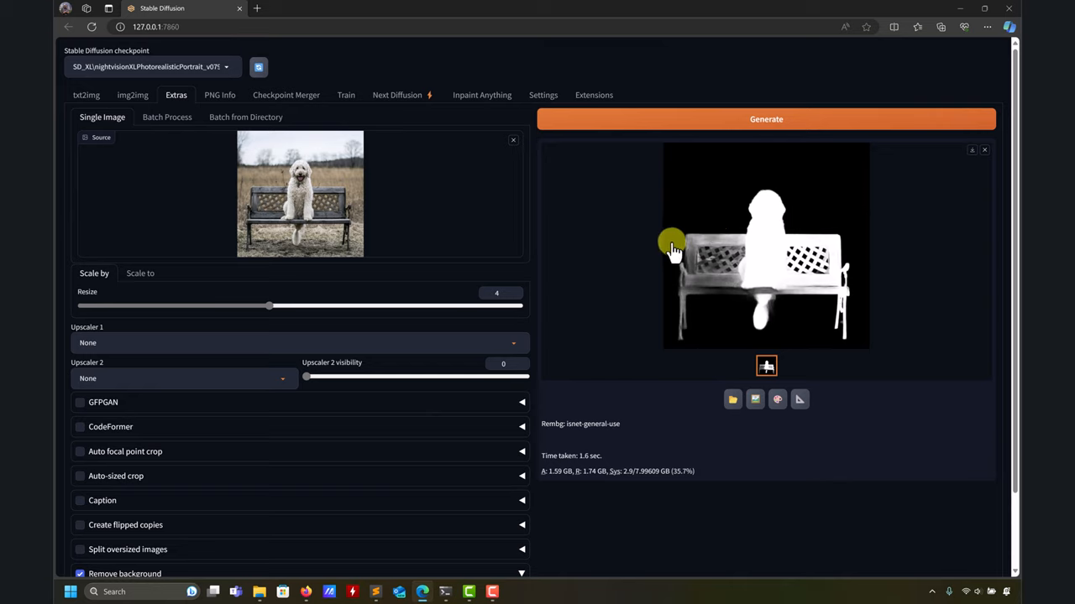
mouse_move(680, 306)
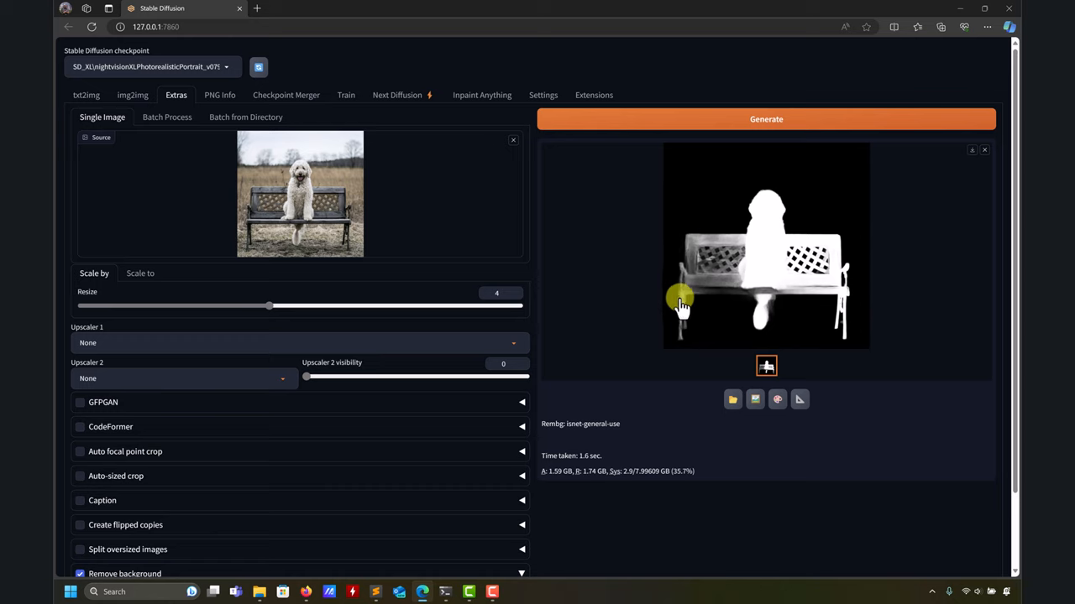
Generate a dog-only mask with u2net, then switch the model back to isnet-general-use.
scroll("down", 3)
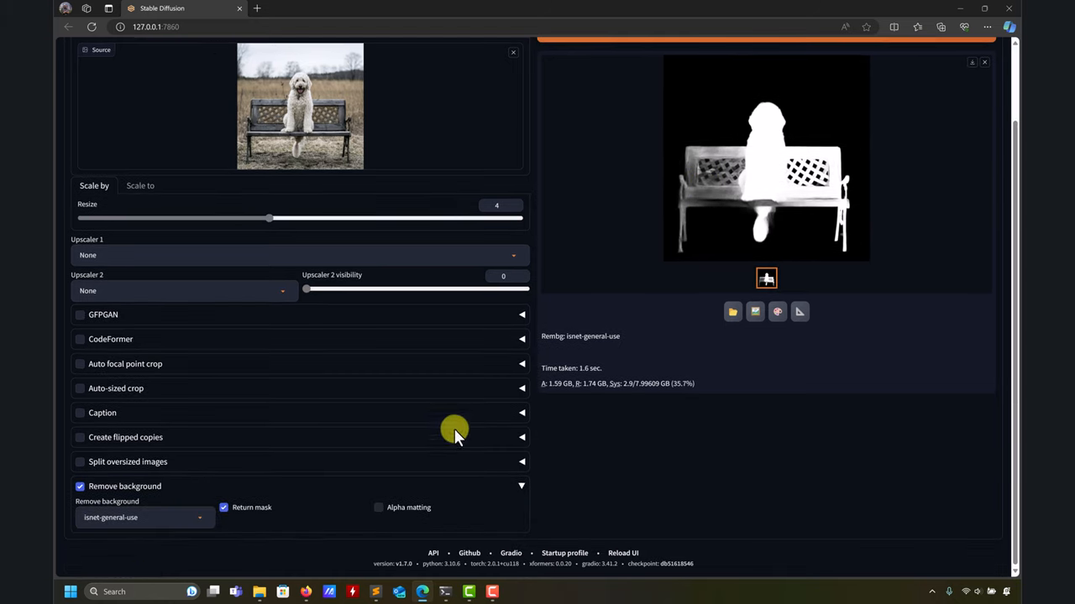
left_click(143, 518)
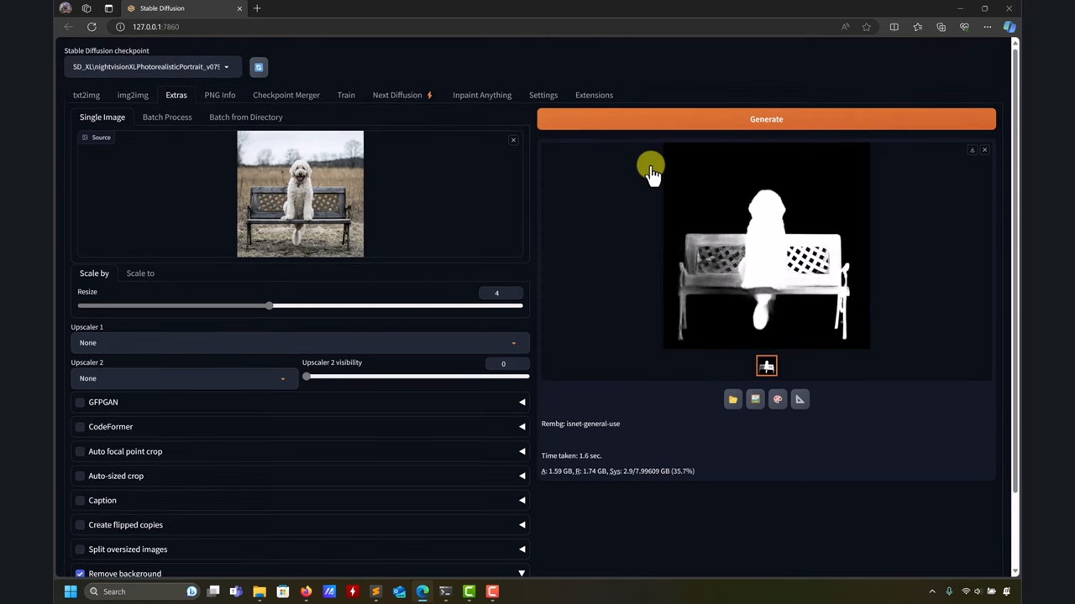
left_click(766, 118)
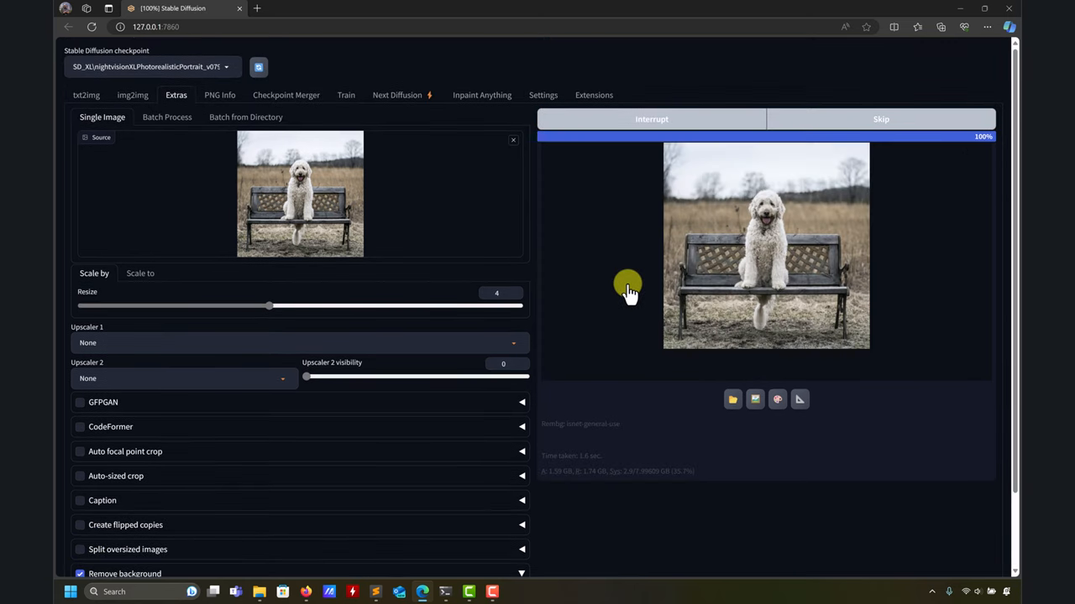
scroll("down", 3)
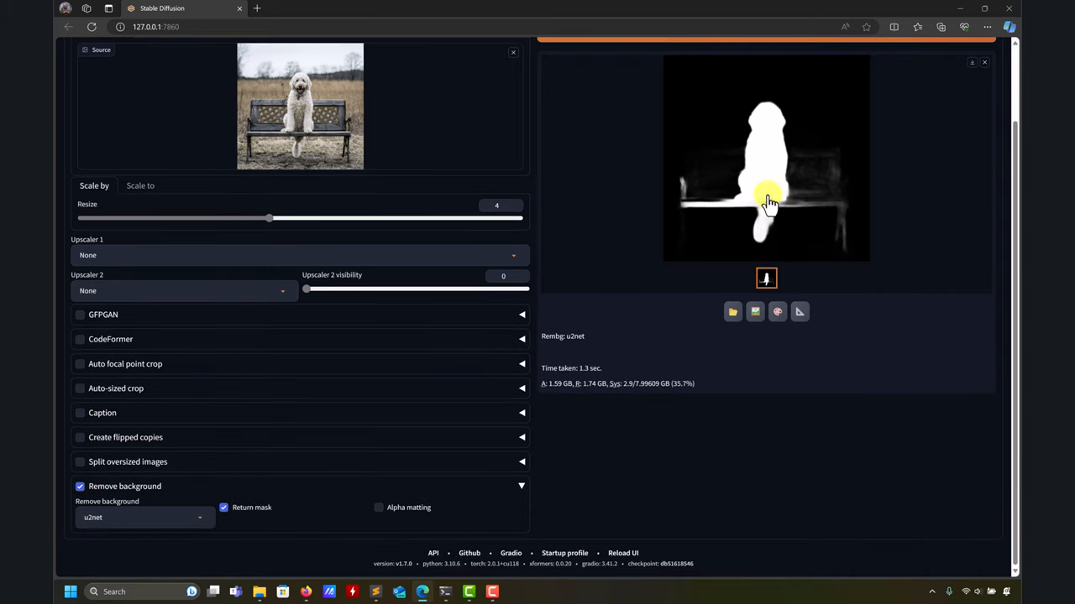
left_click(142, 518)
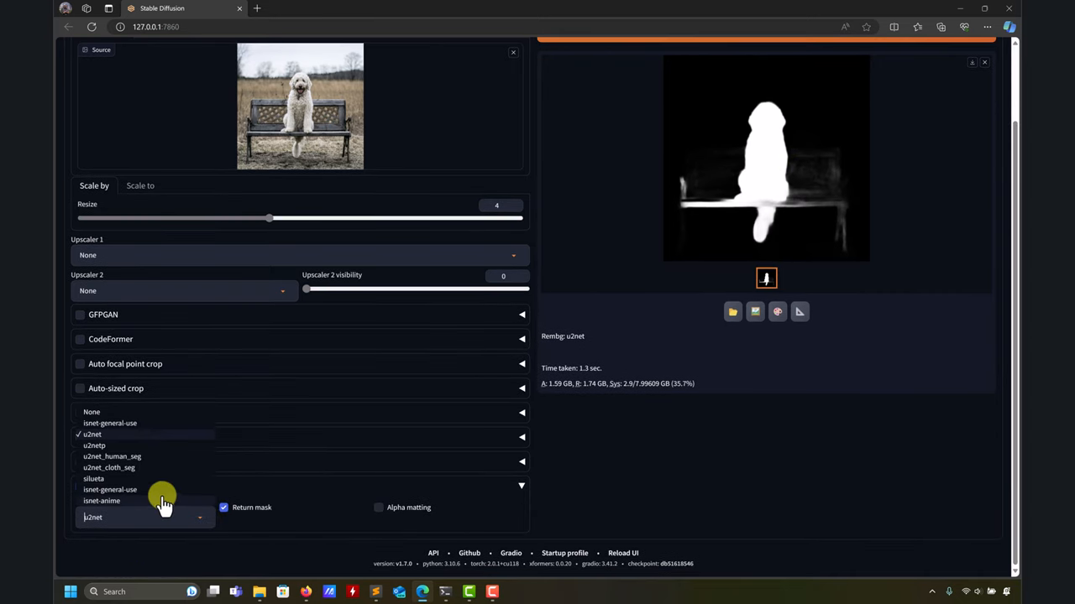
left_click(110, 489)
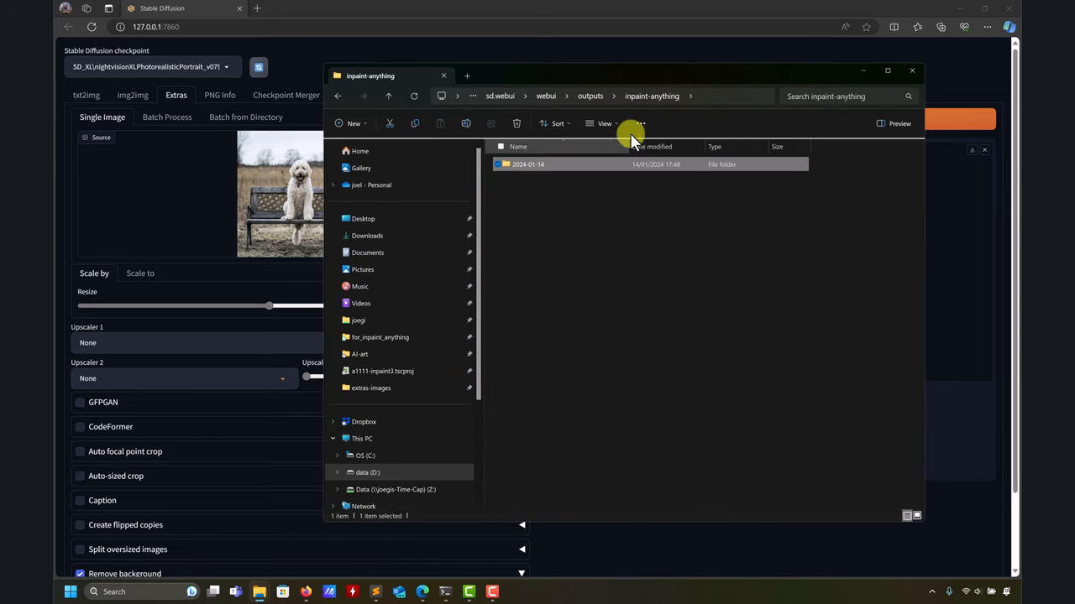
Go up to outputs, enter extras-images, and open the mask 00014.png.
left_click(700, 96)
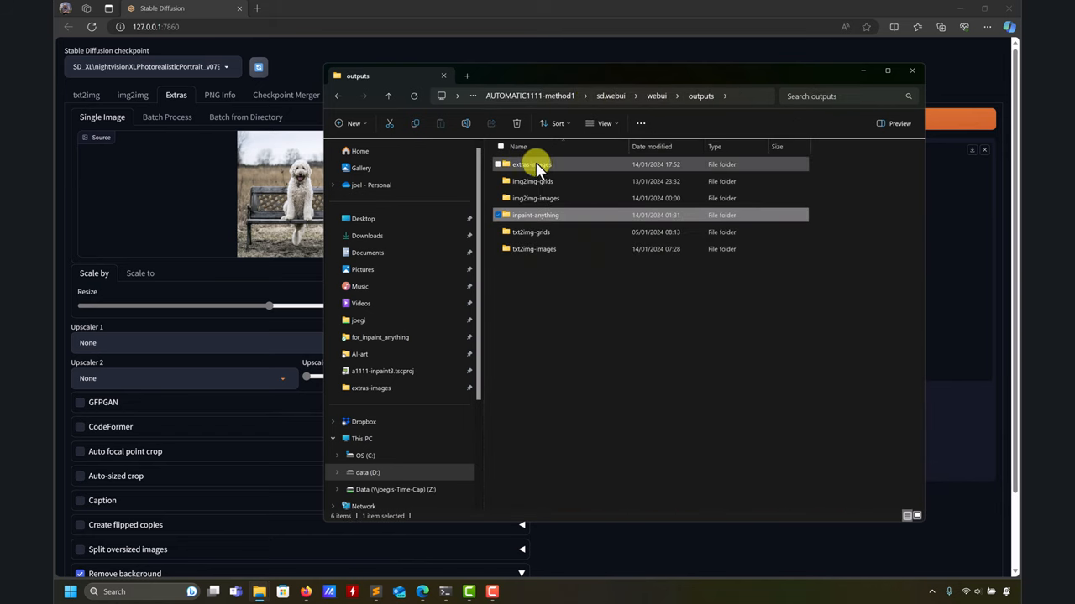
double_click(525, 163)
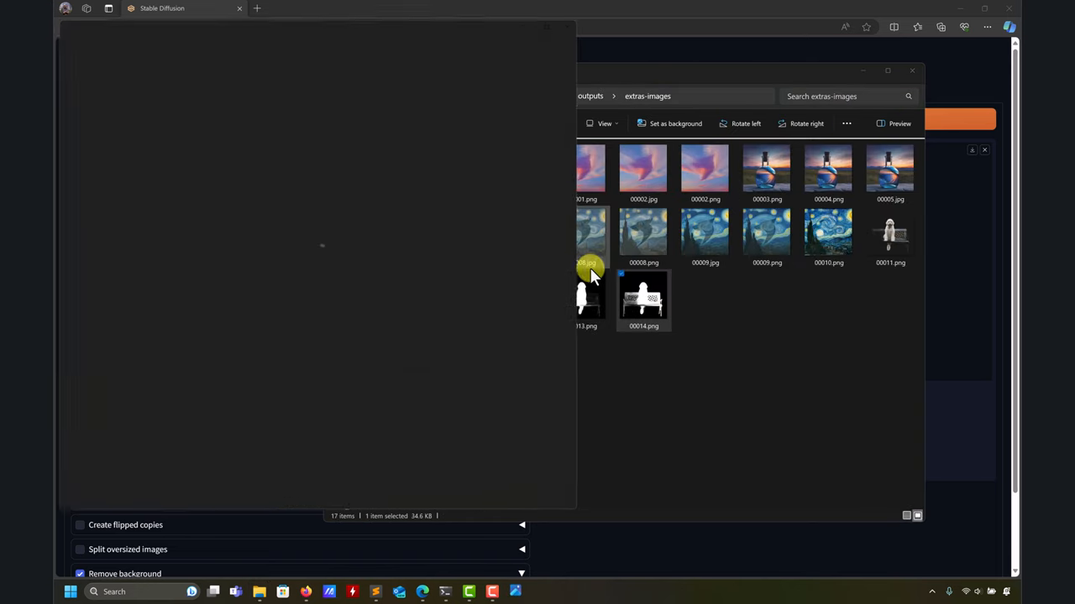
double_click(644, 298)
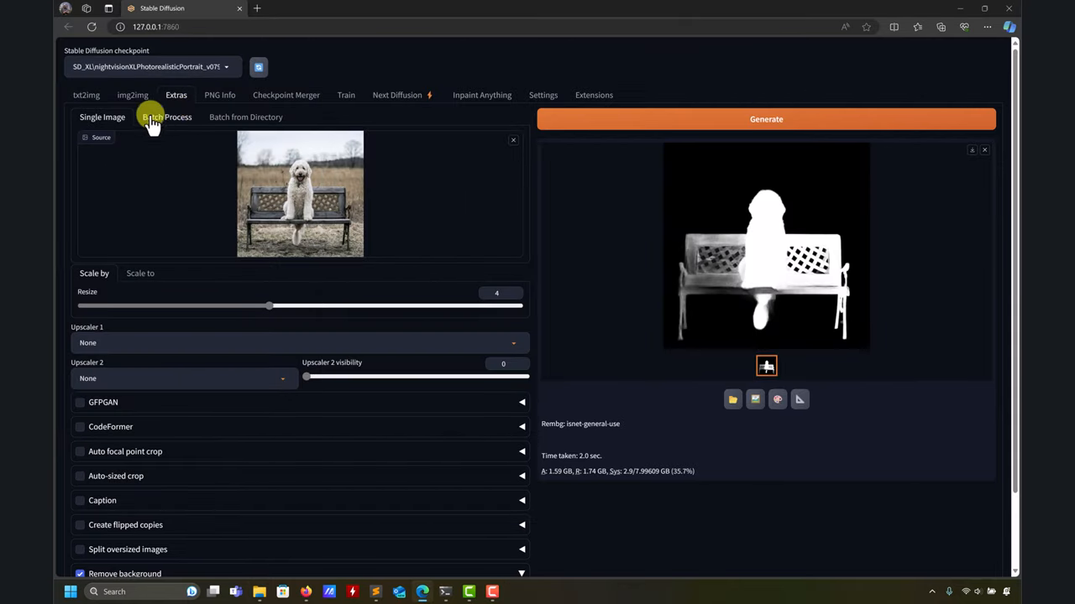
mouse_move(742, 255)
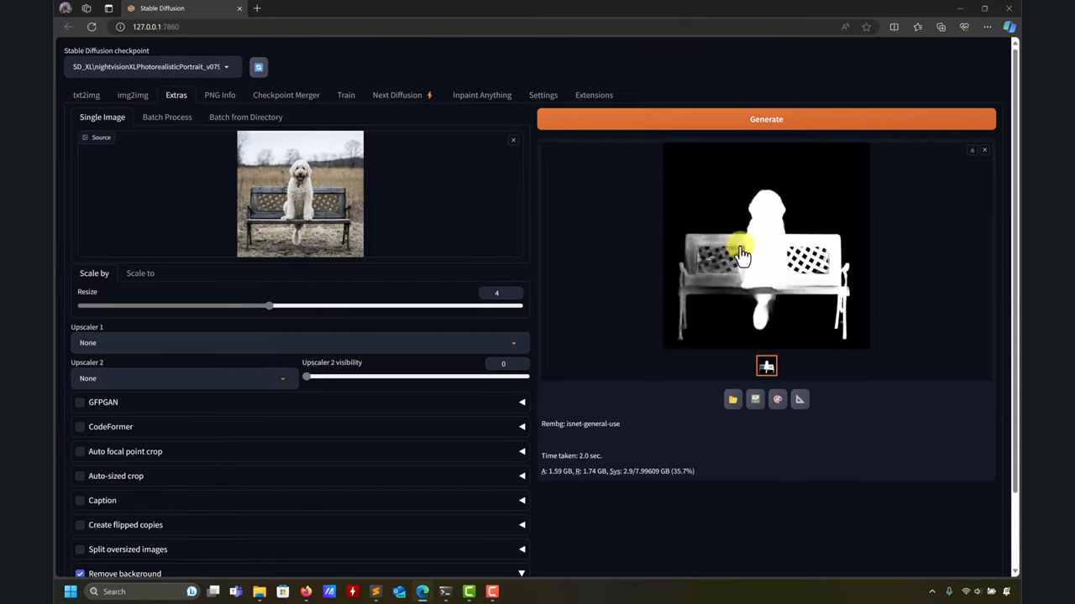
scroll("down", 3)
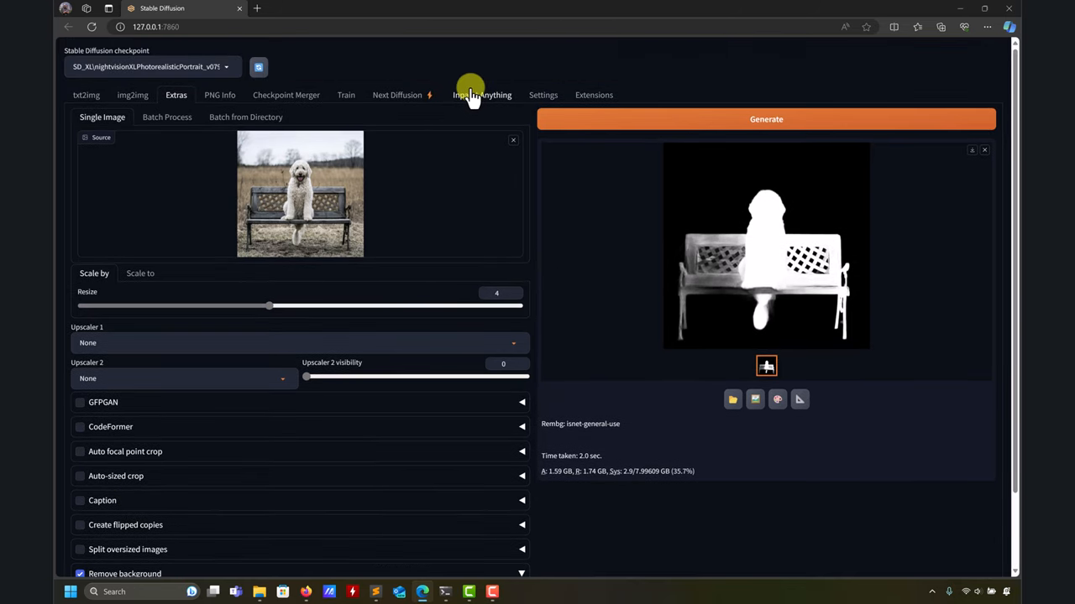
mouse_move(482, 105)
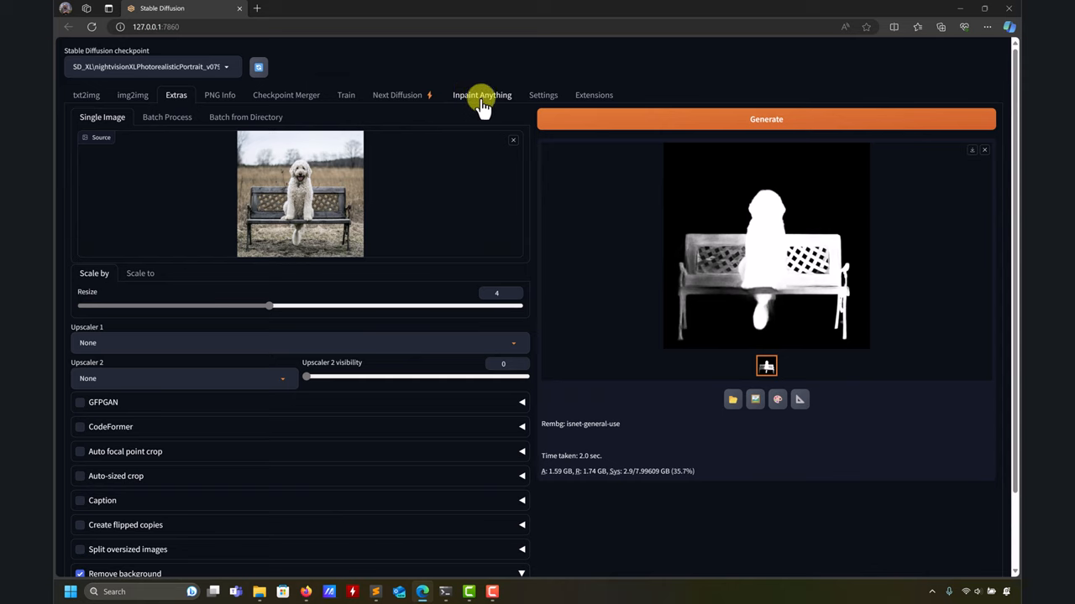
scroll("down", 3)
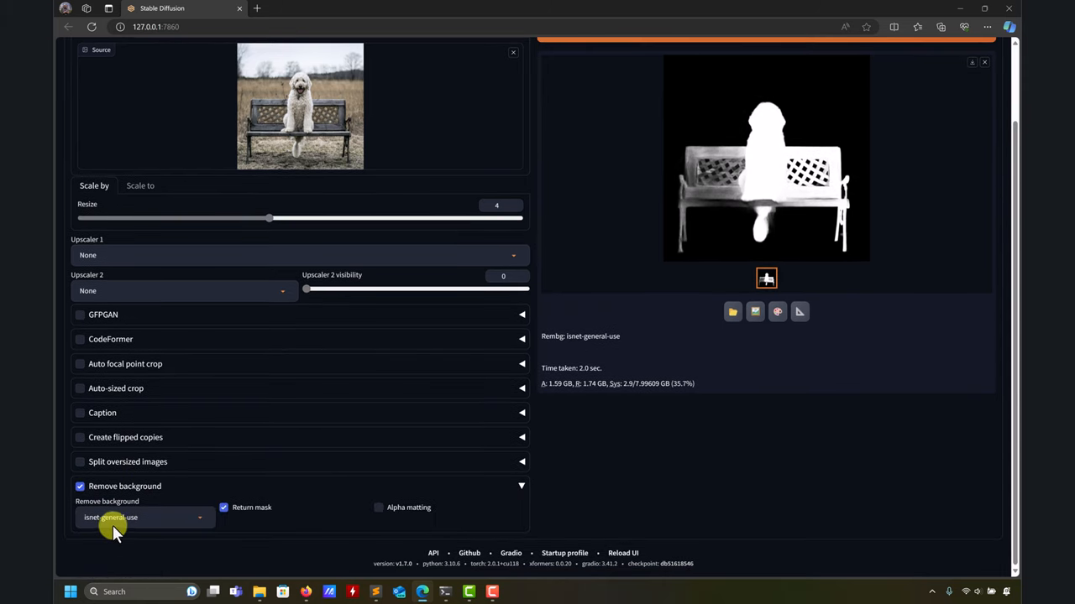
mouse_move(683, 273)
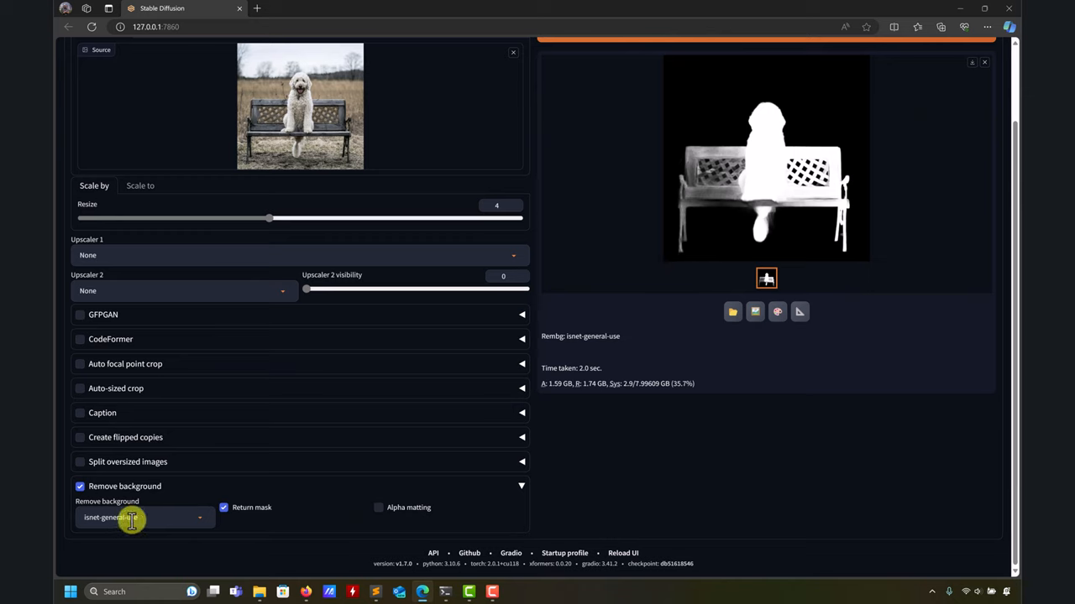
mouse_move(168, 517)
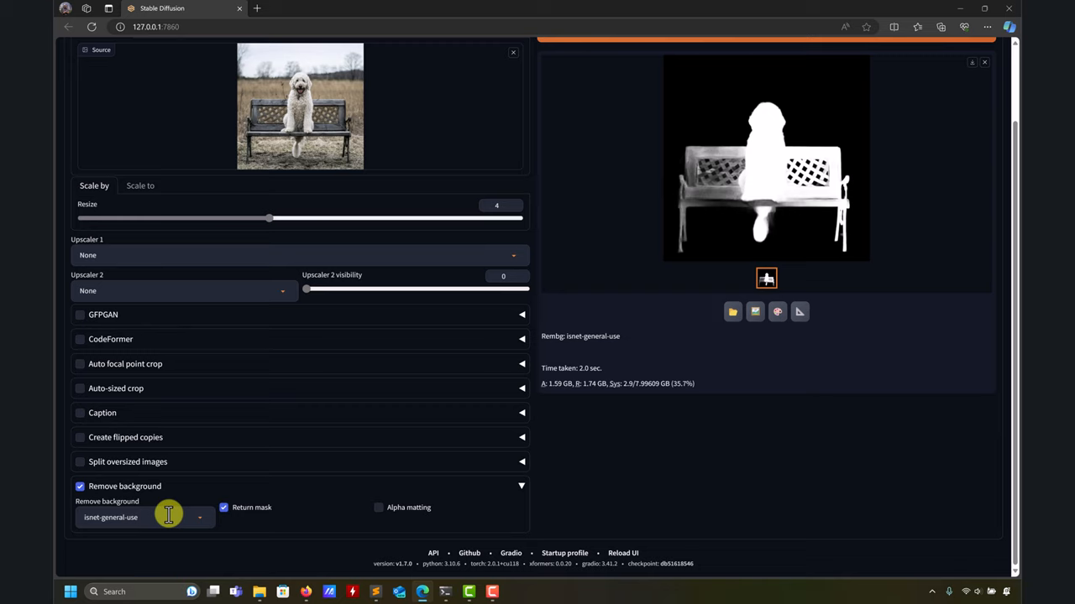
mouse_move(617, 270)
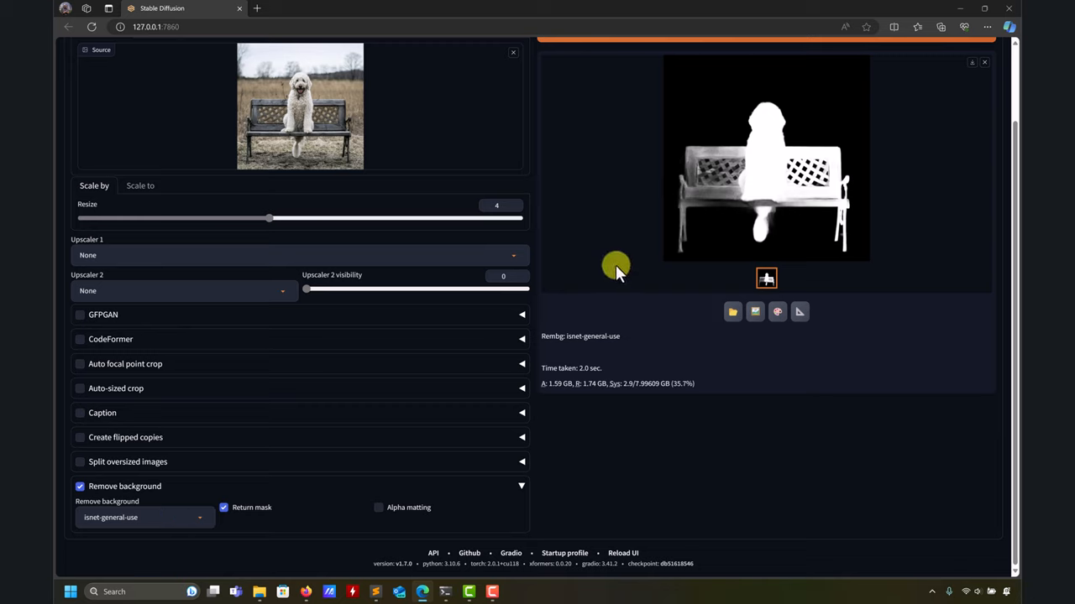
mouse_move(760, 109)
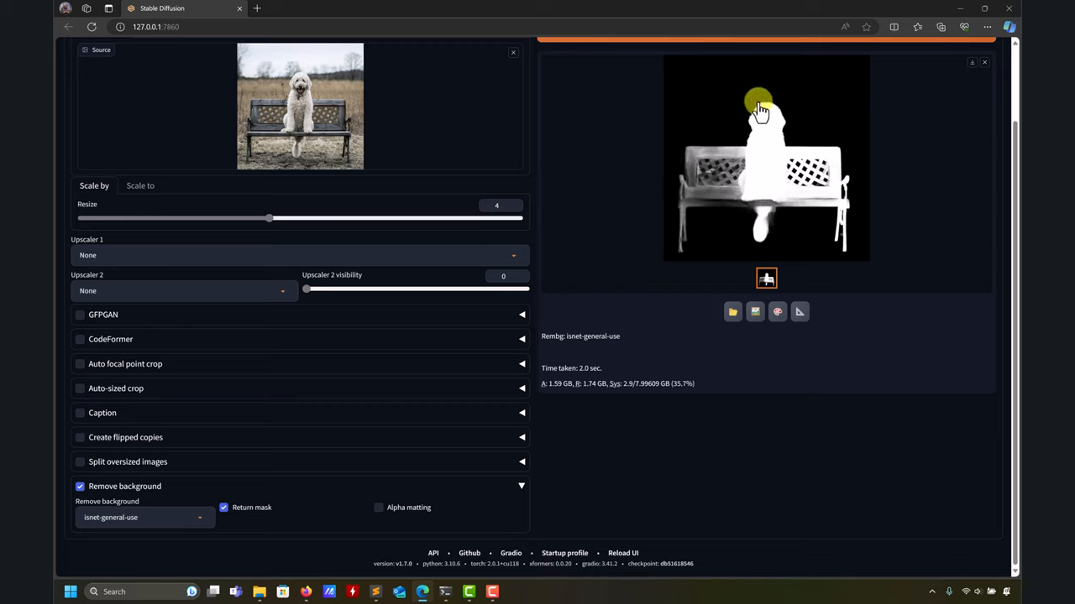
mouse_move(769, 218)
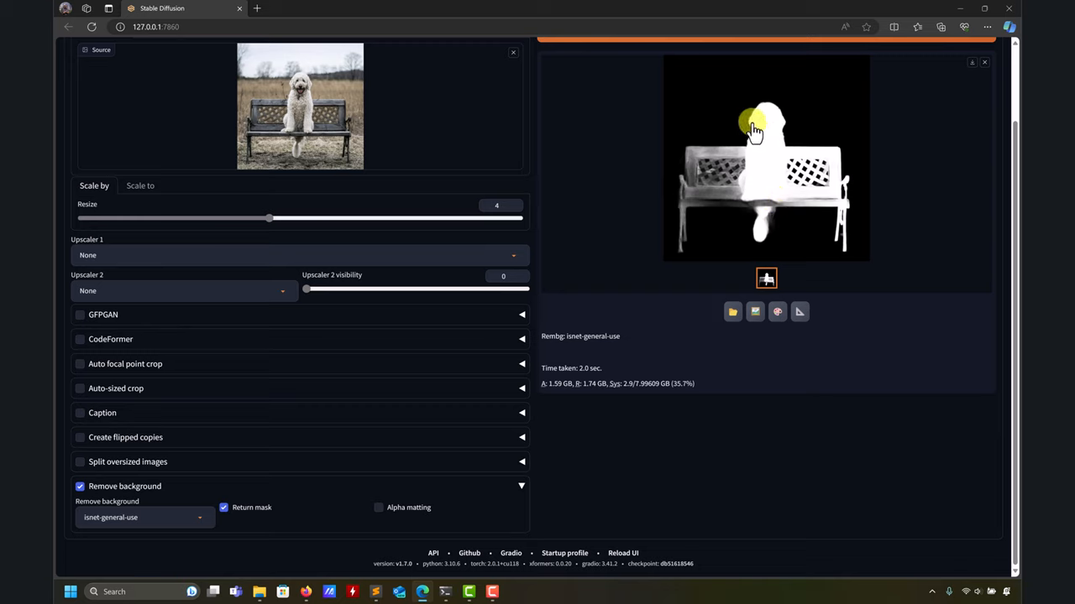
mouse_move(702, 231)
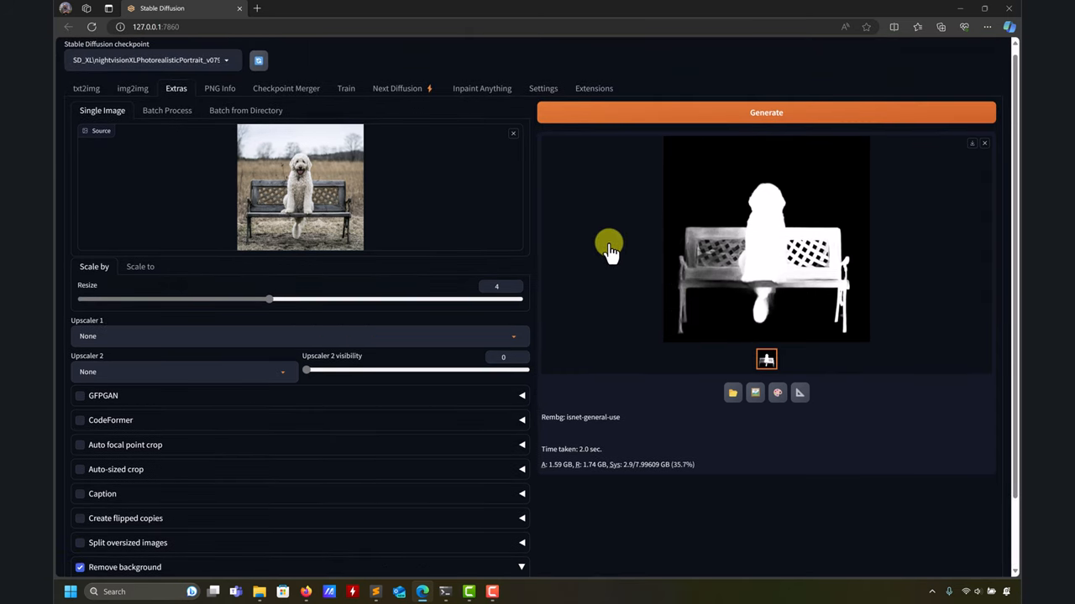
mouse_move(610, 254)
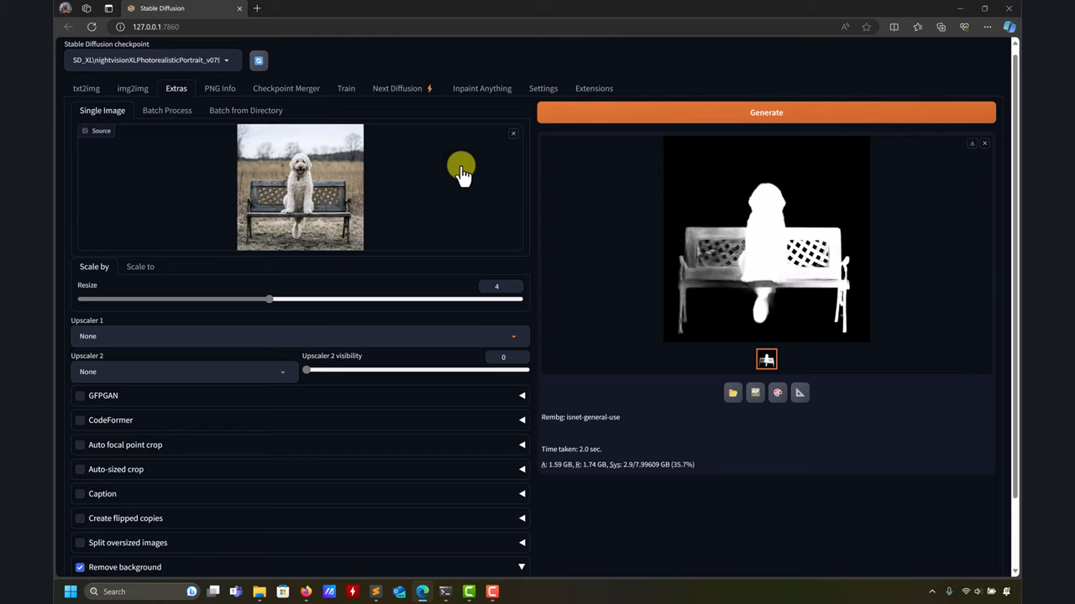
mouse_move(154, 150)
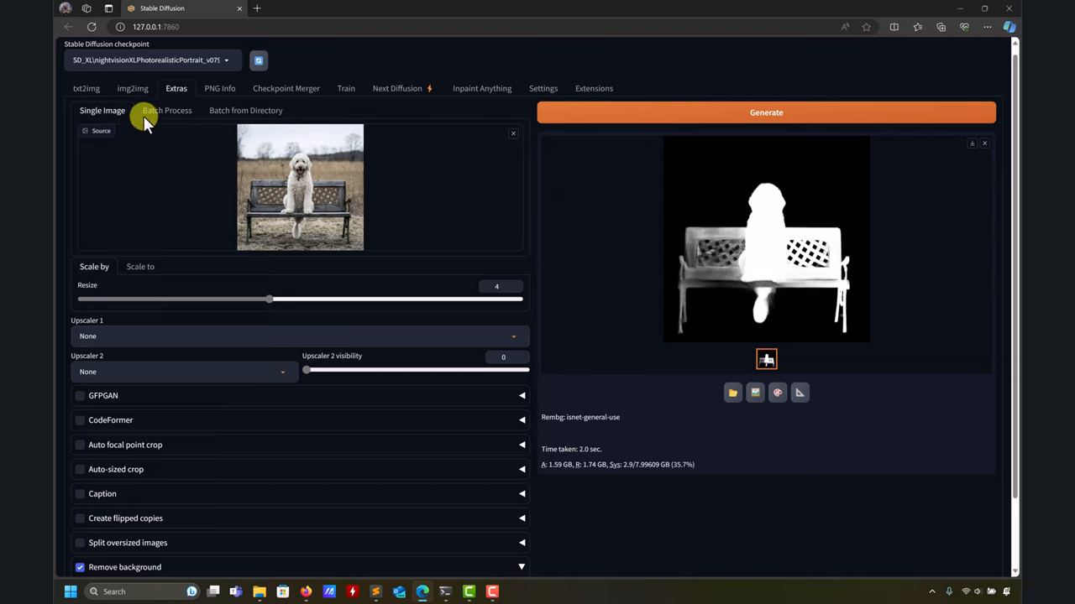
Switch to the img2img tab showing Inpaint upload with the dog photo and mask.
left_click(132, 87)
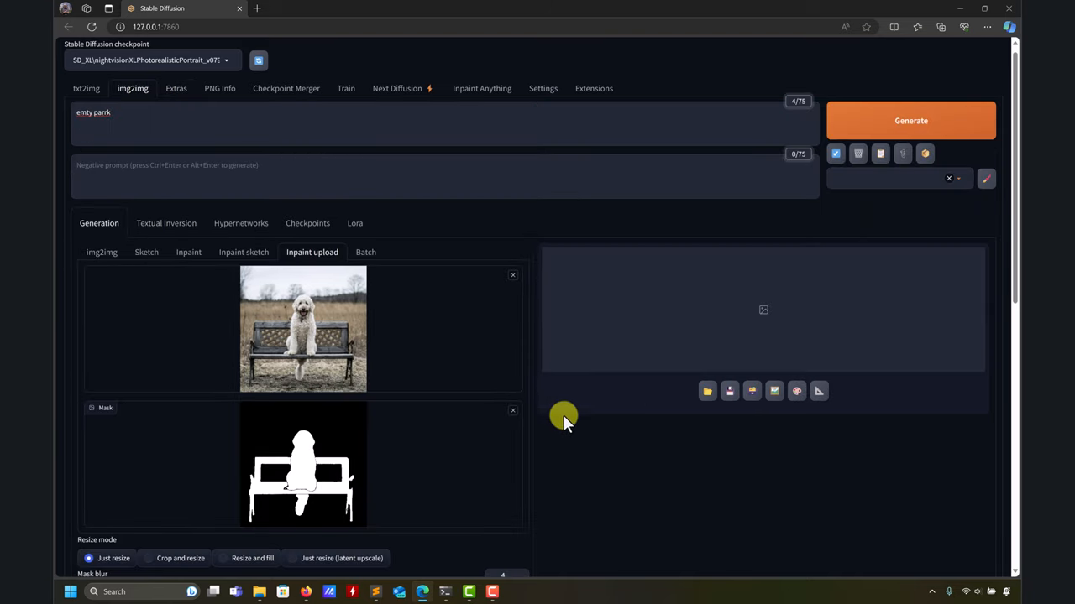
mouse_move(566, 445)
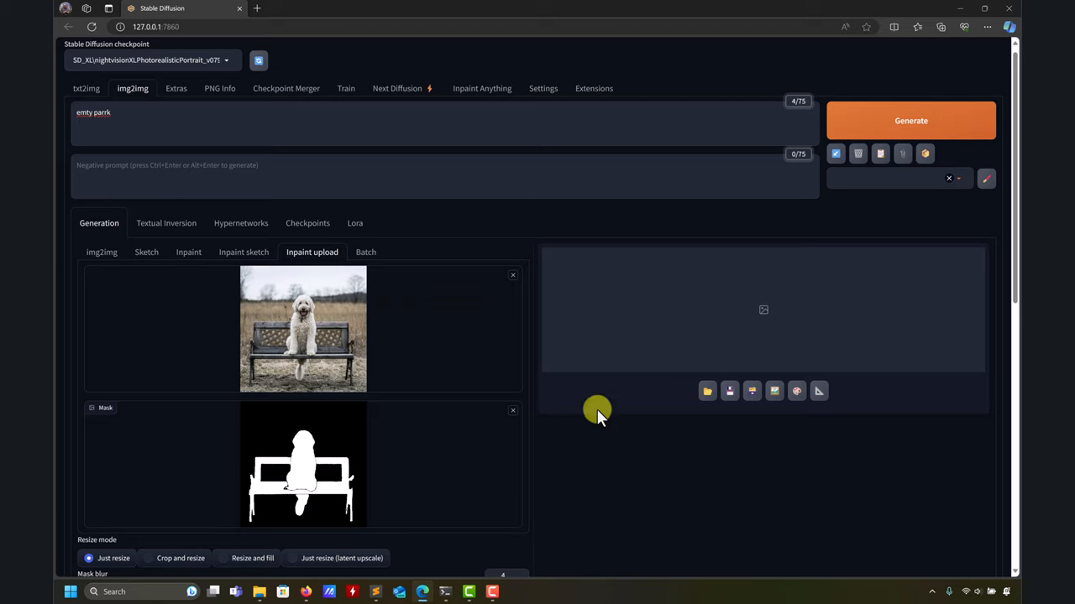
mouse_move(290, 140)
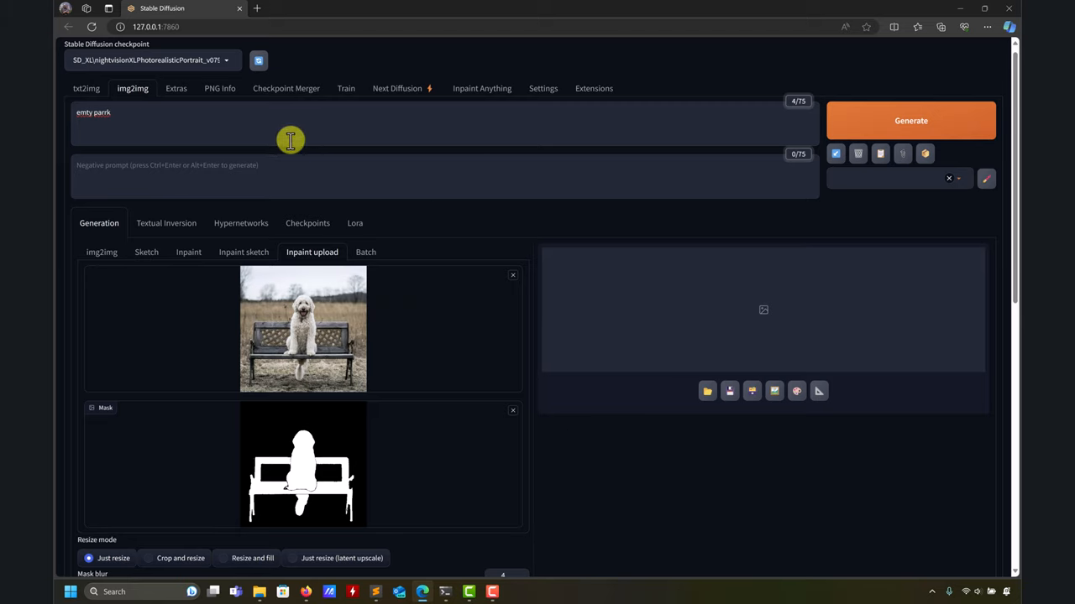
mouse_move(301, 140)
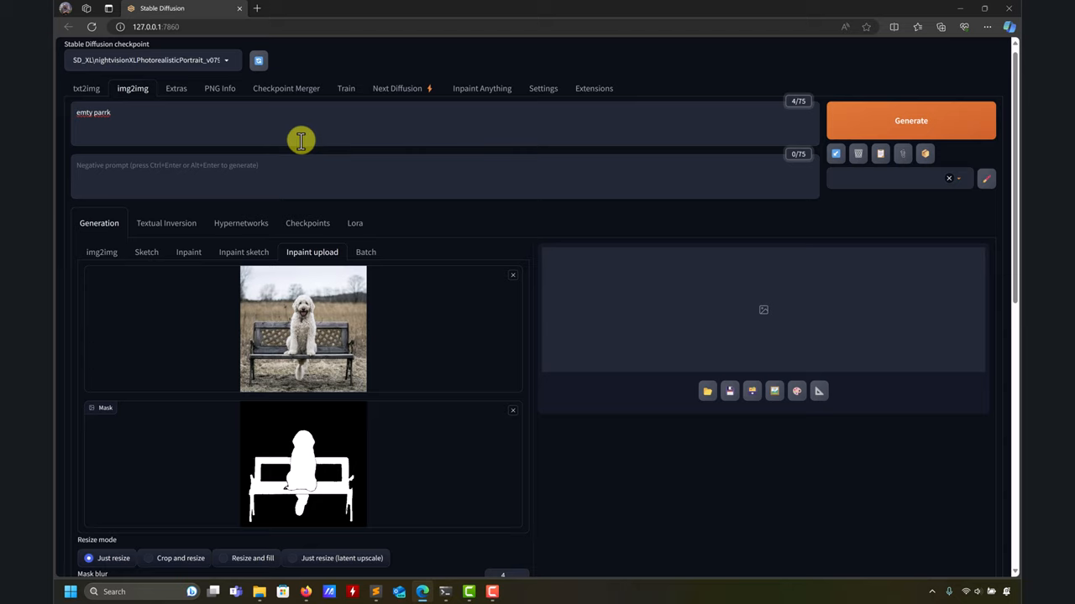
mouse_move(306, 141)
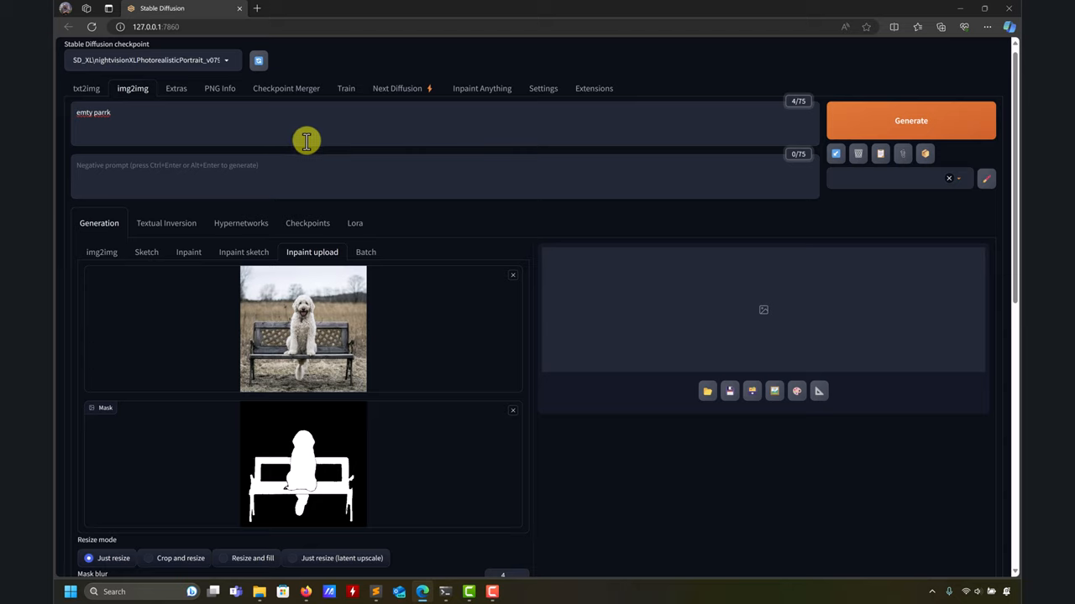
mouse_move(314, 138)
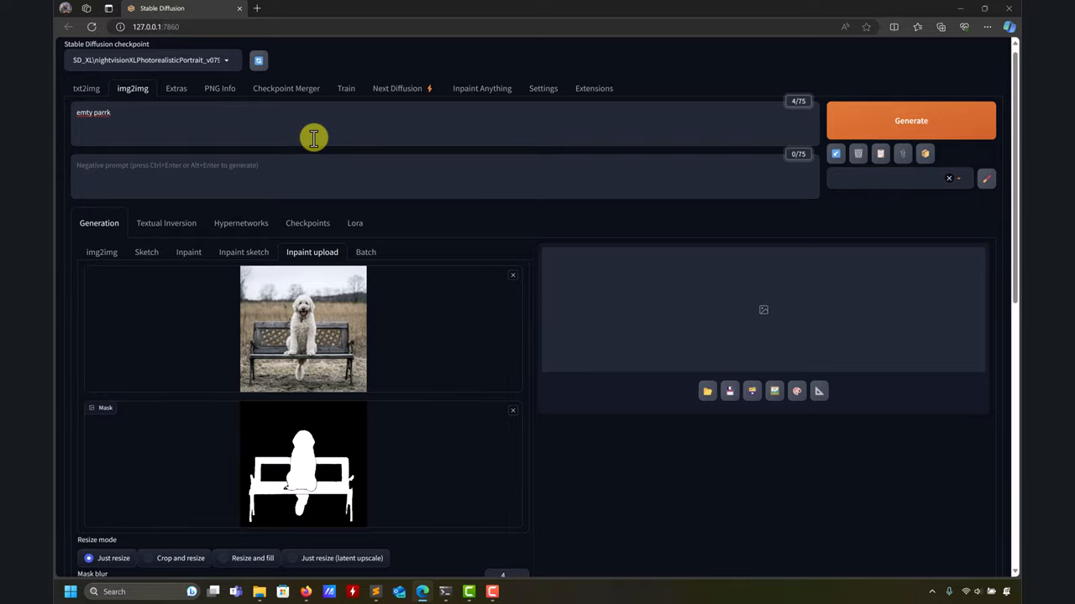